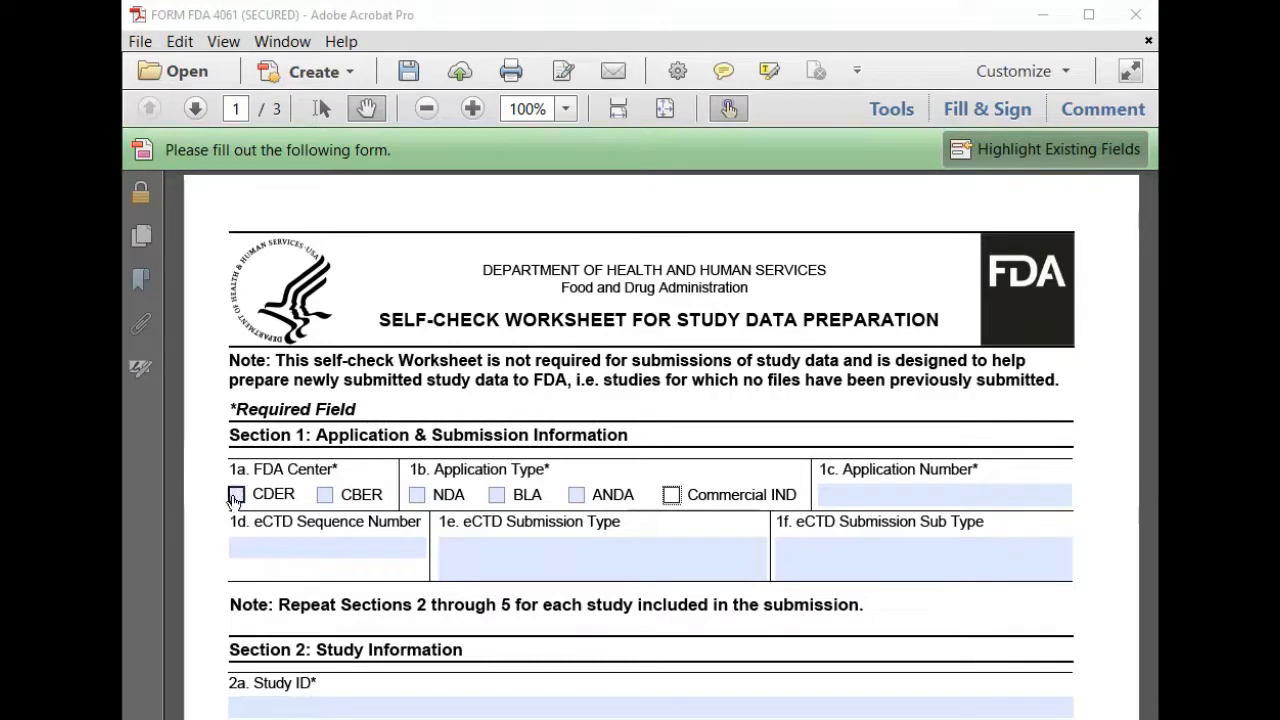
- Mark CDER center and Commercial IND type, enter application number 123456 and sequence 0001
left_click(236, 496)
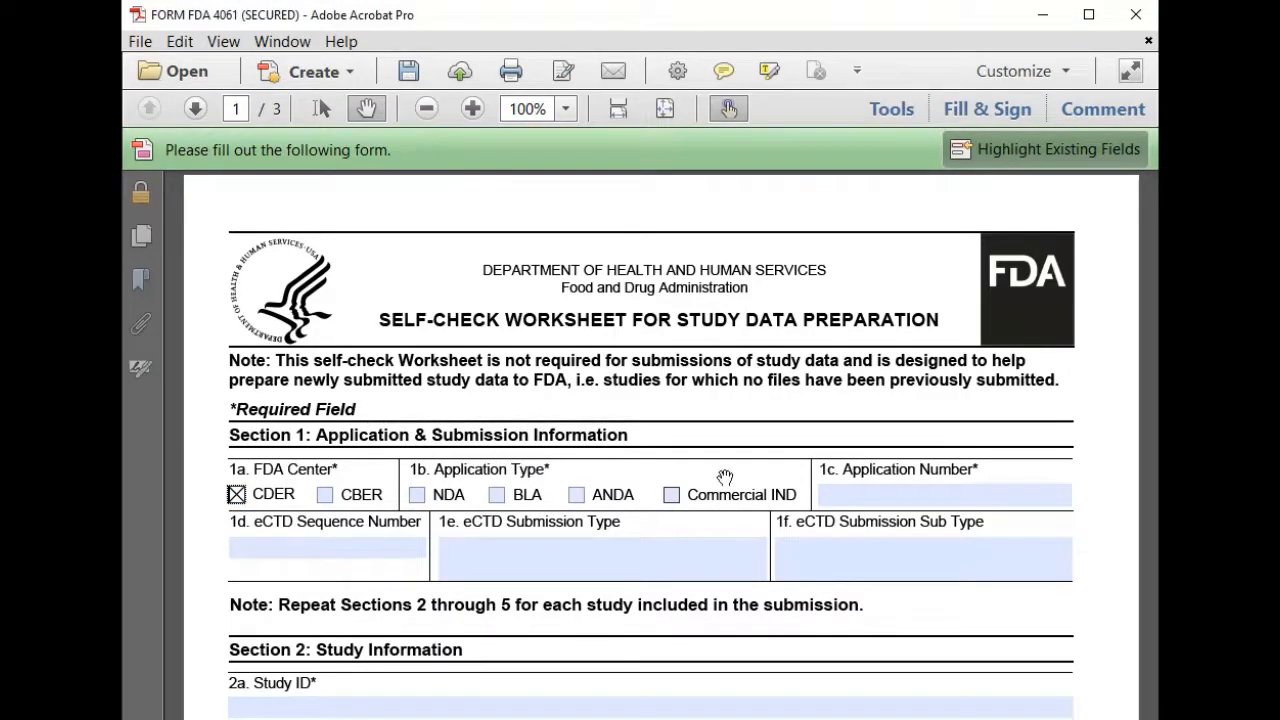
left_click(672, 494)
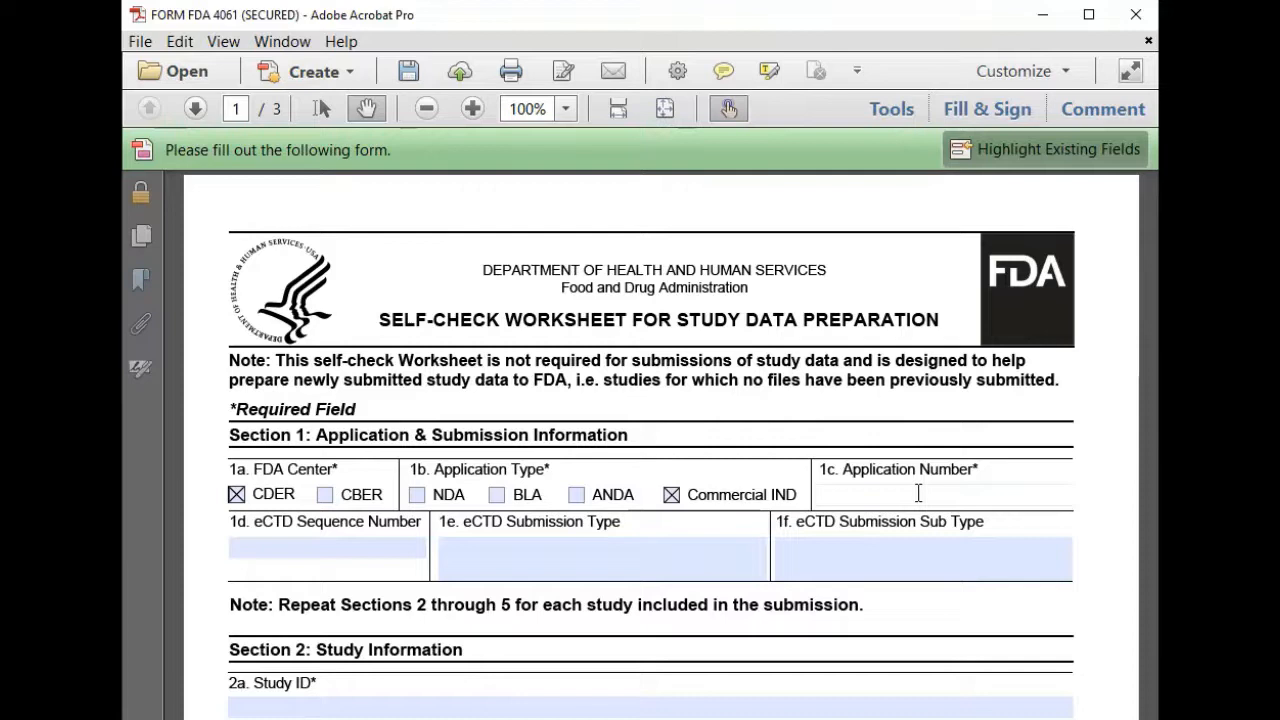
type("12345")
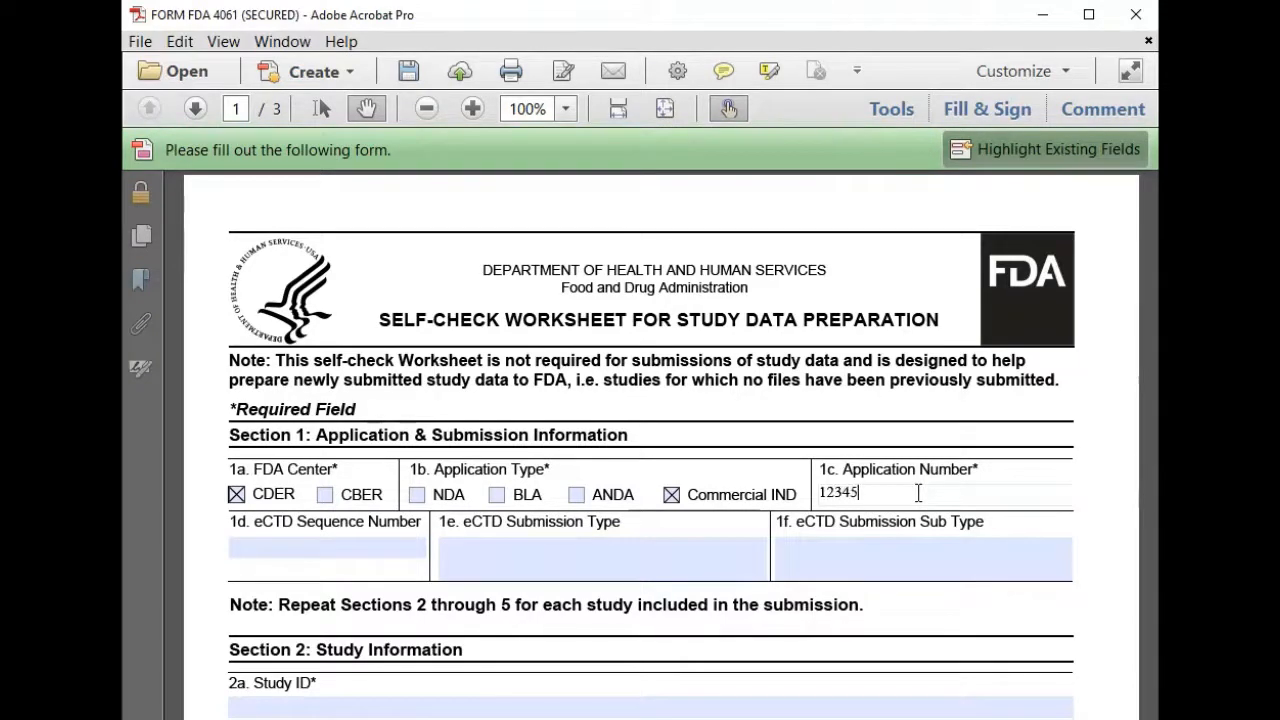
type("6")
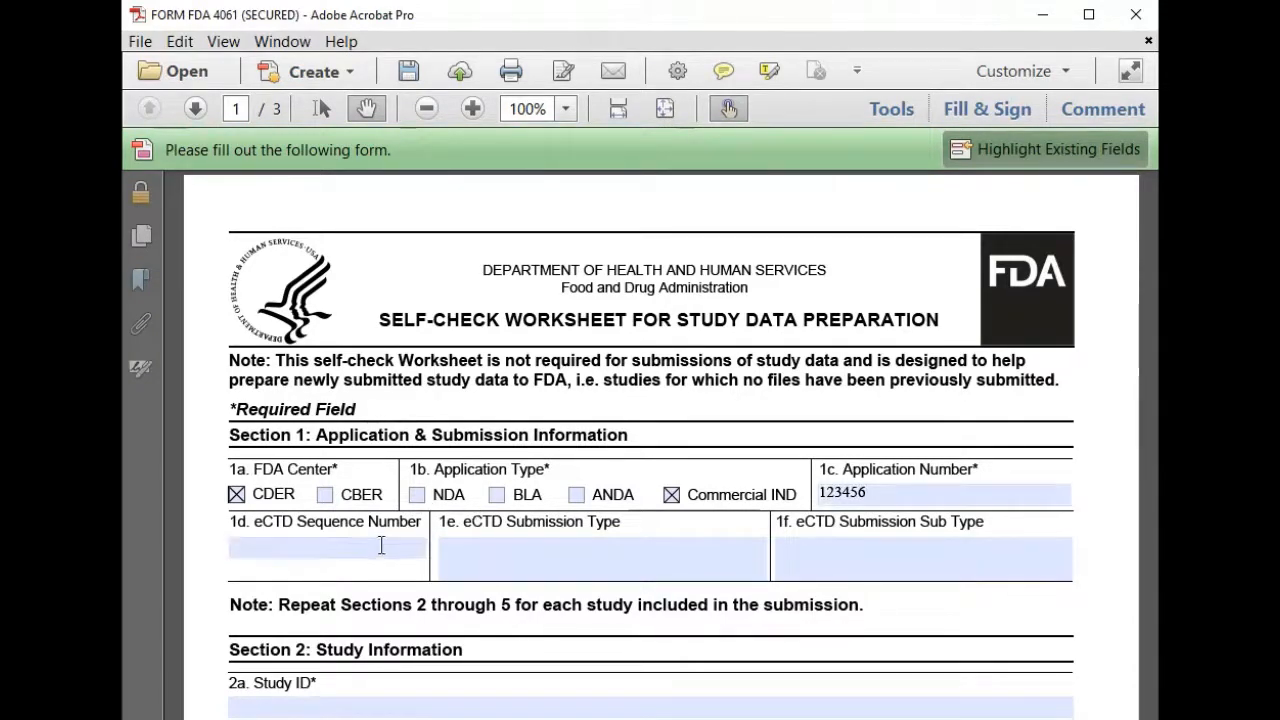
type("0001")
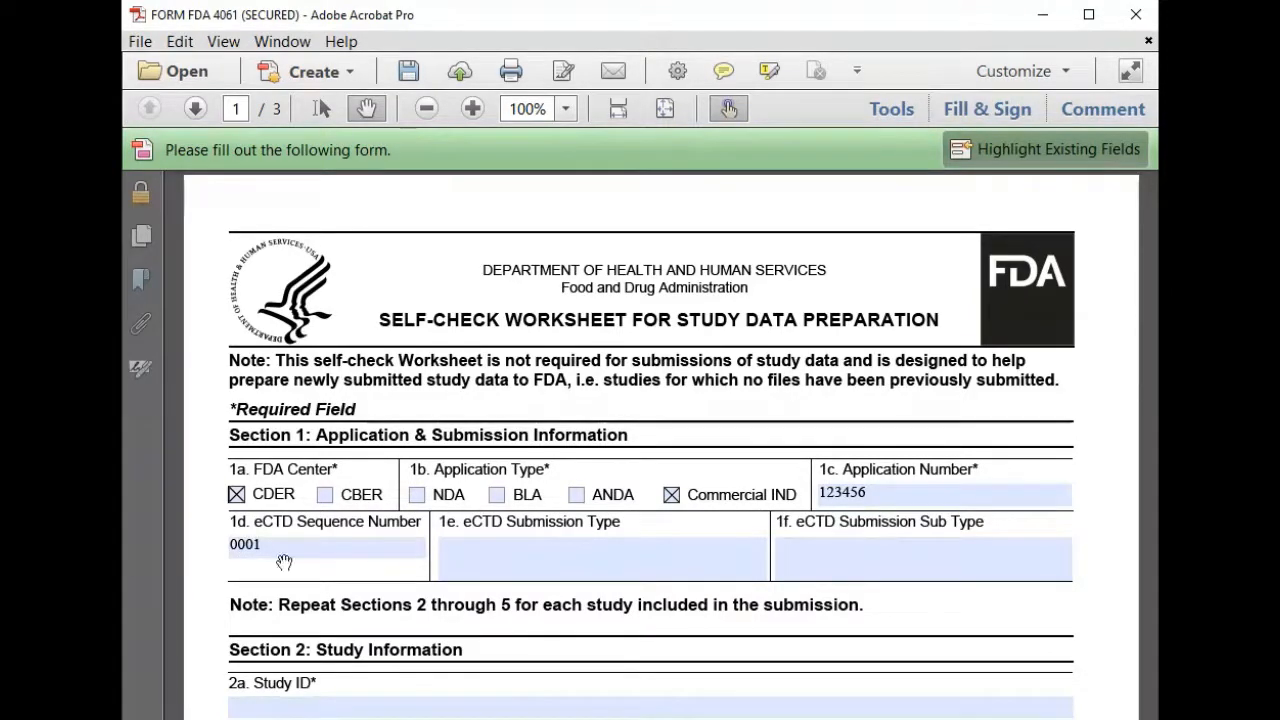
mouse_move(736, 556)
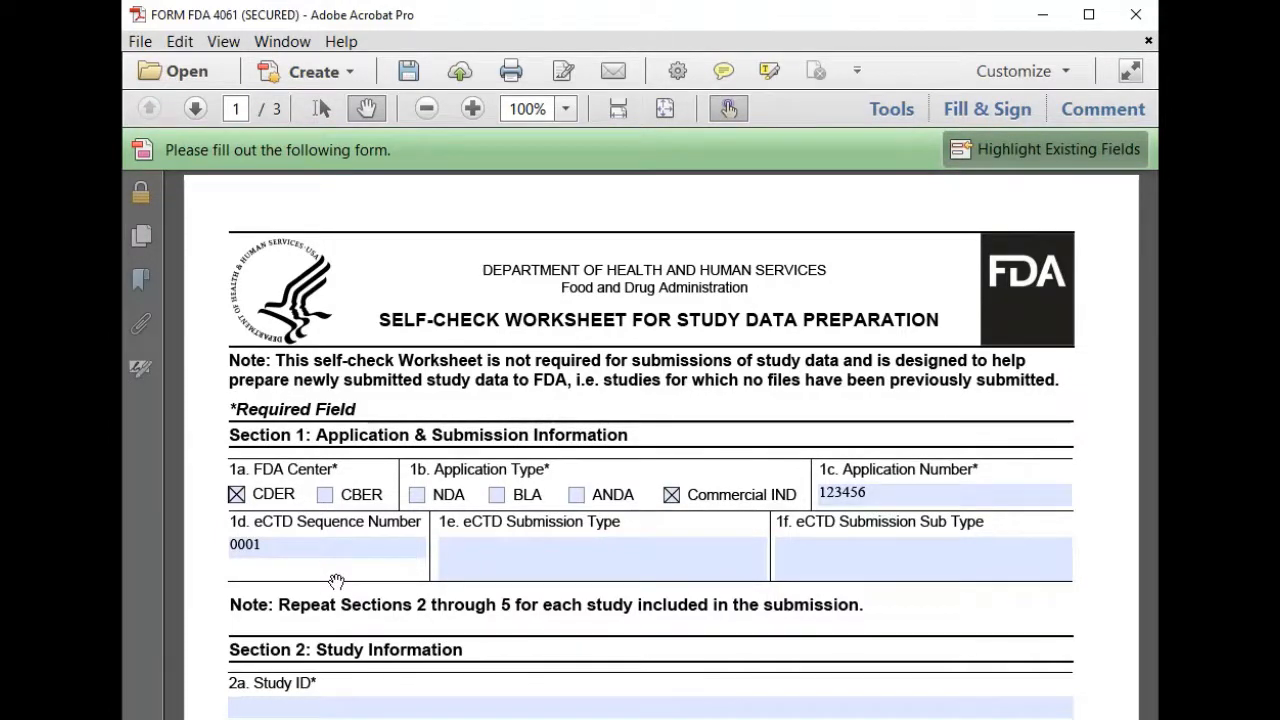
scroll("down", 3)
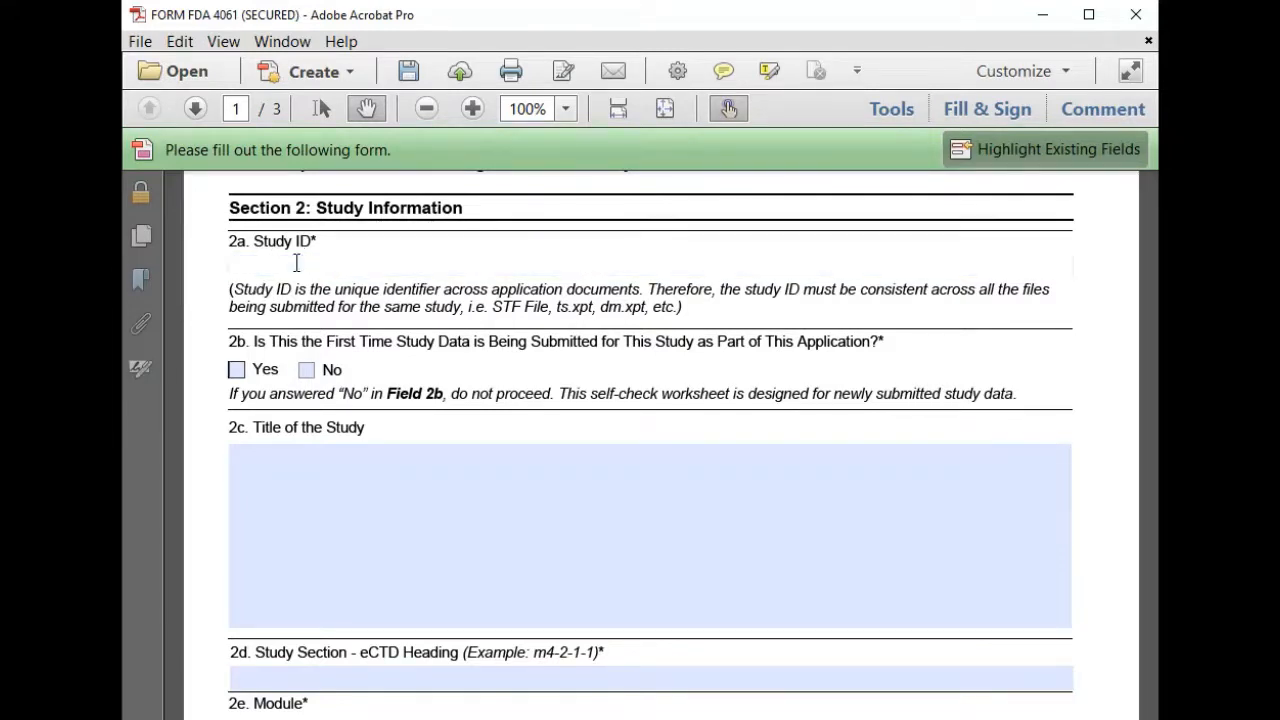
- Enter study ID xyz-123, mark first-time submission Yes, title the study 'Repeat Dose Toxicity Study'
type("xyz-123")
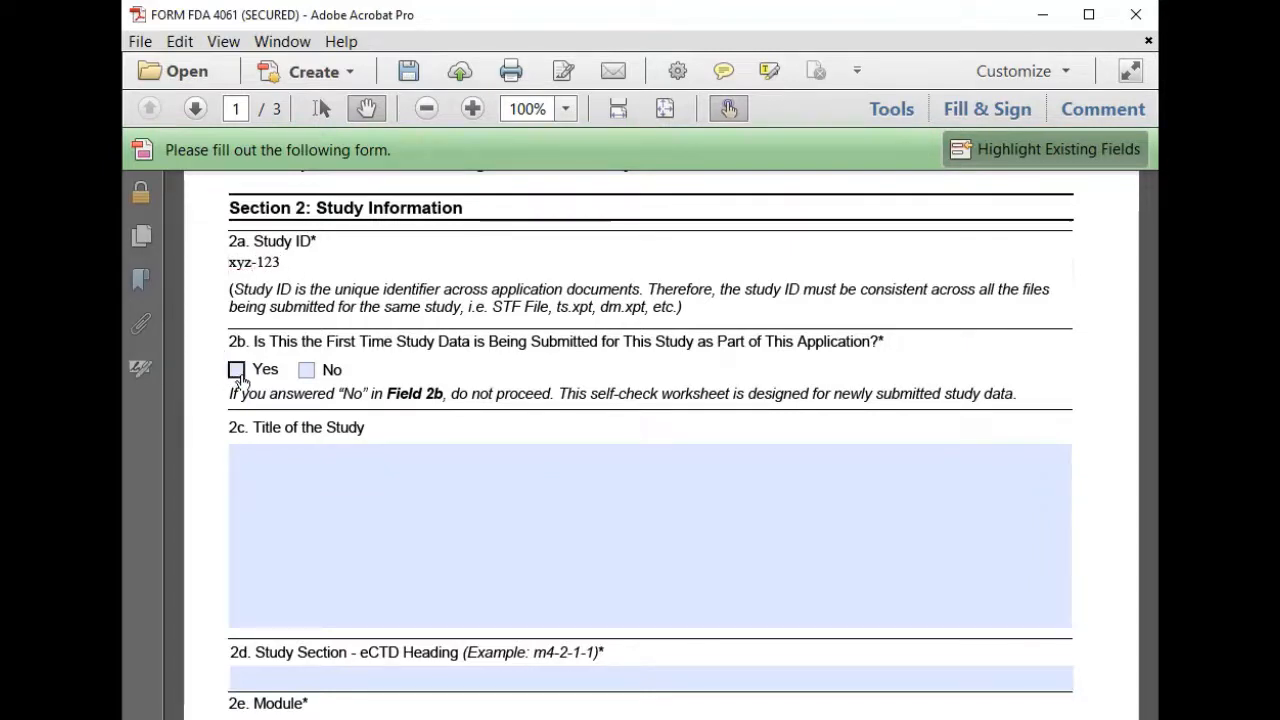
left_click(236, 368)
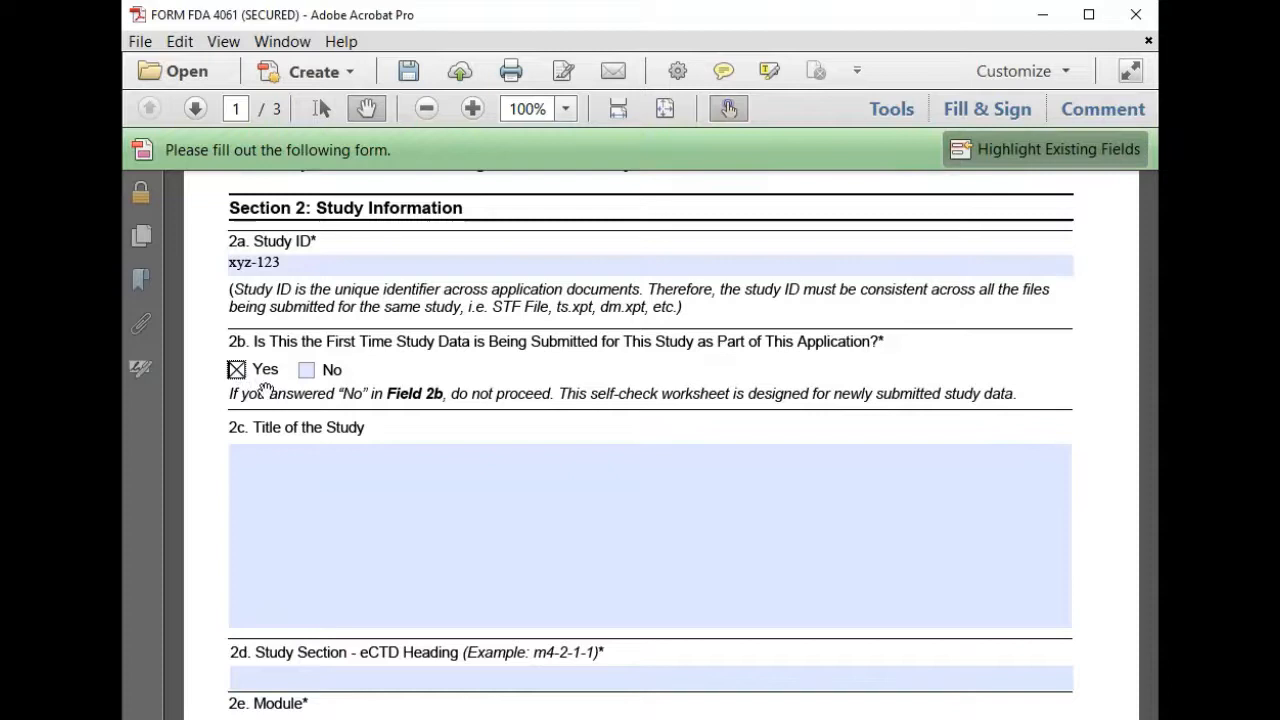
left_click(300, 468)
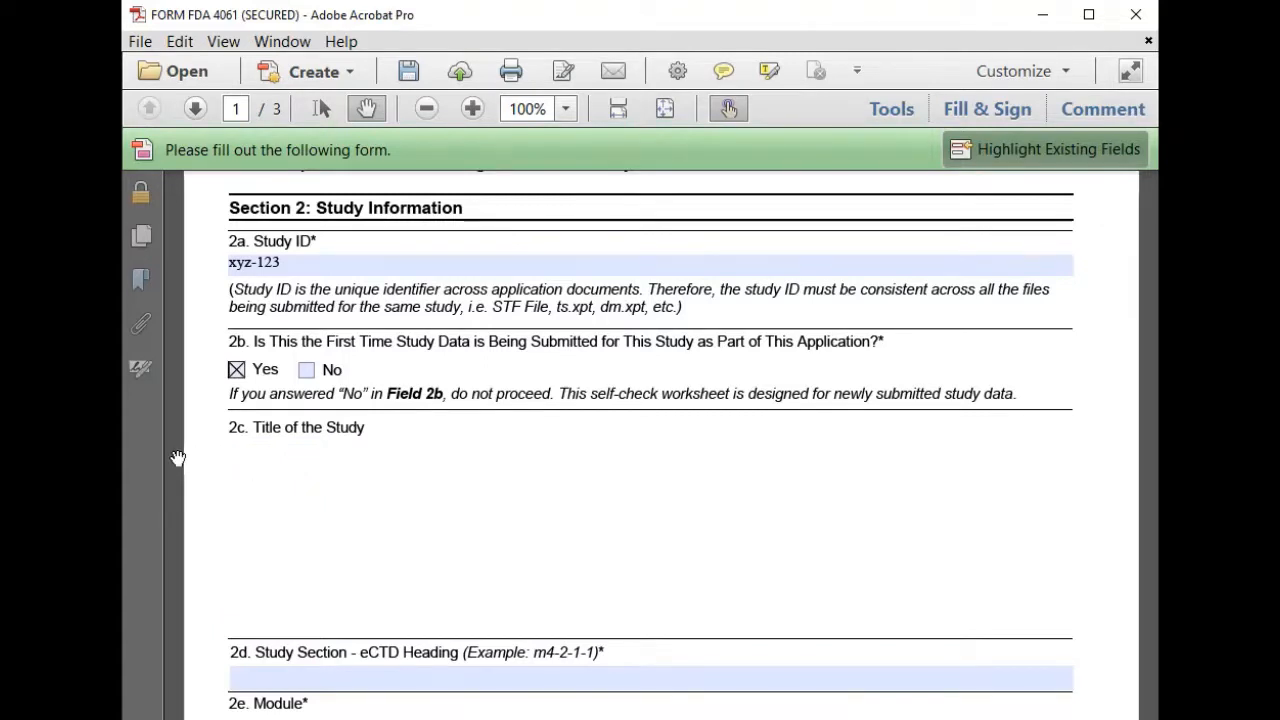
type("Repeat")
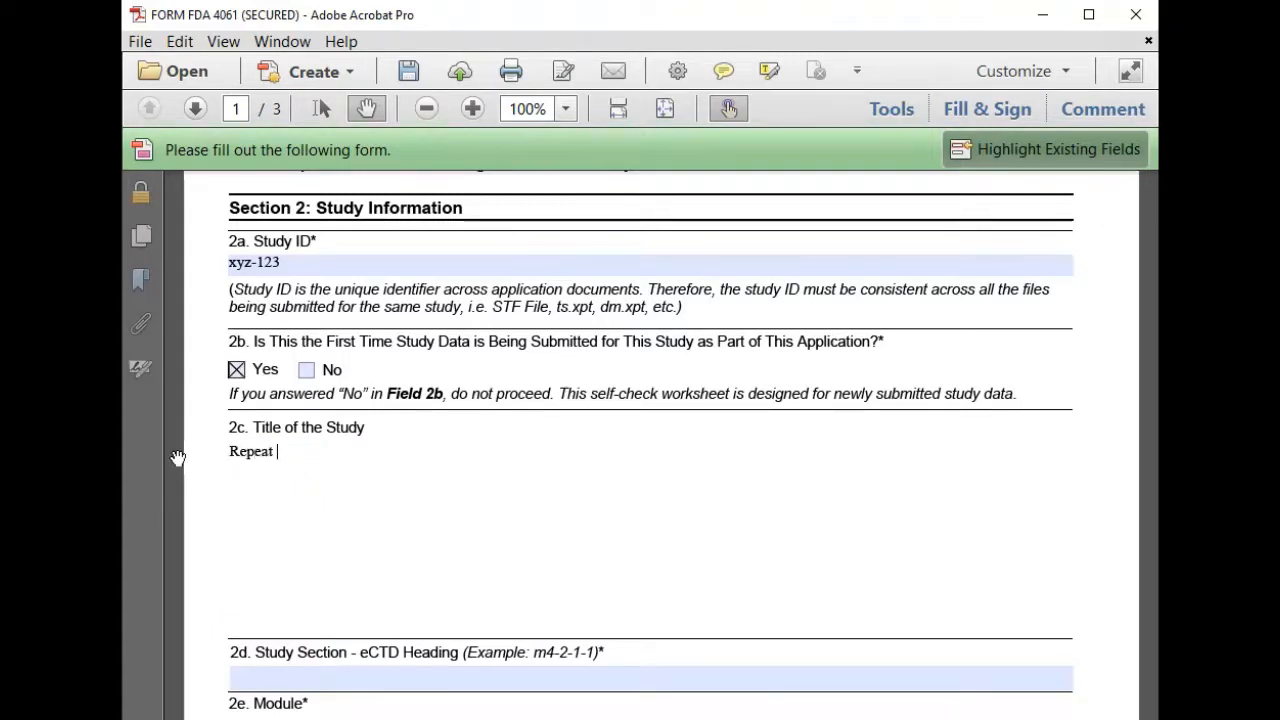
type("Dose")
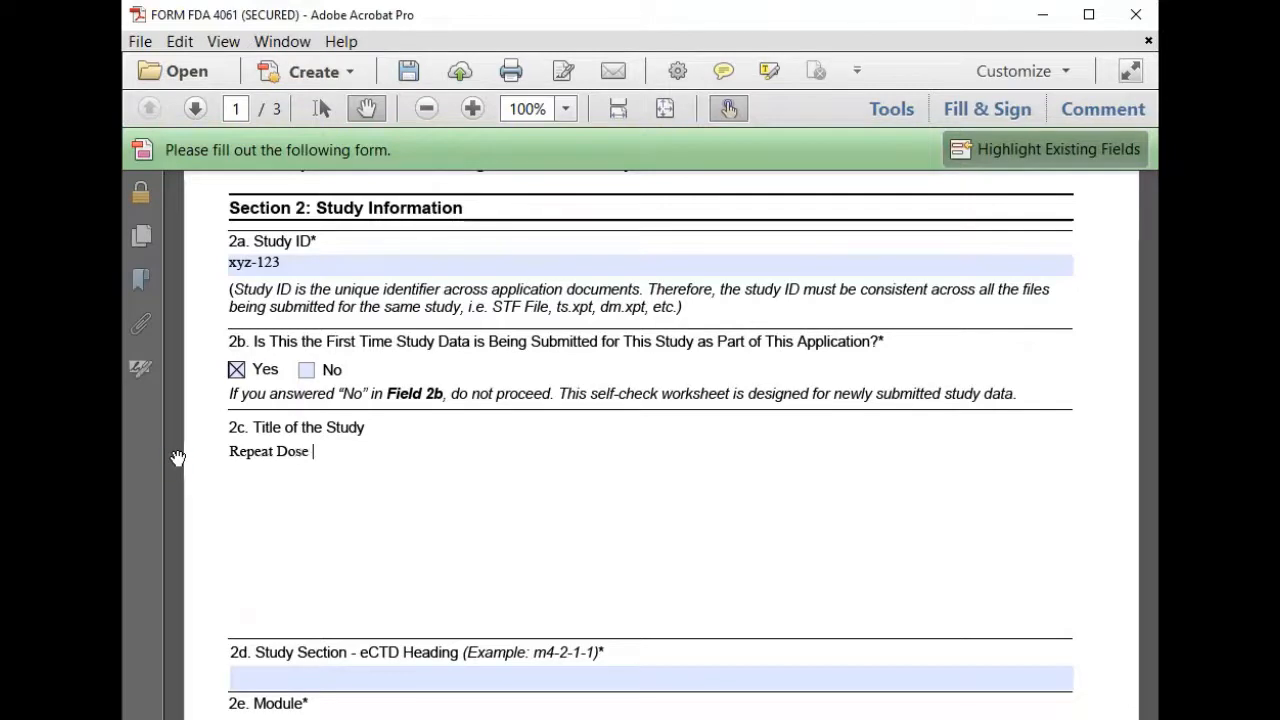
type("Toxici")
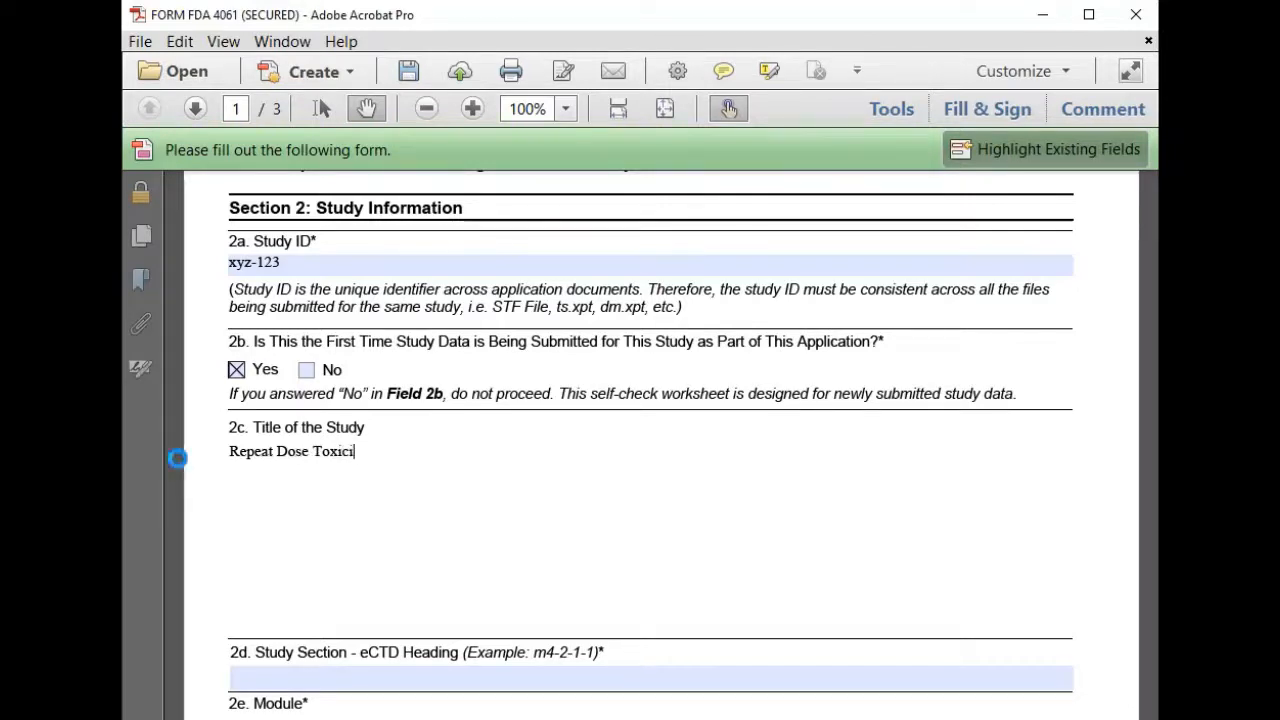
type("ty Study")
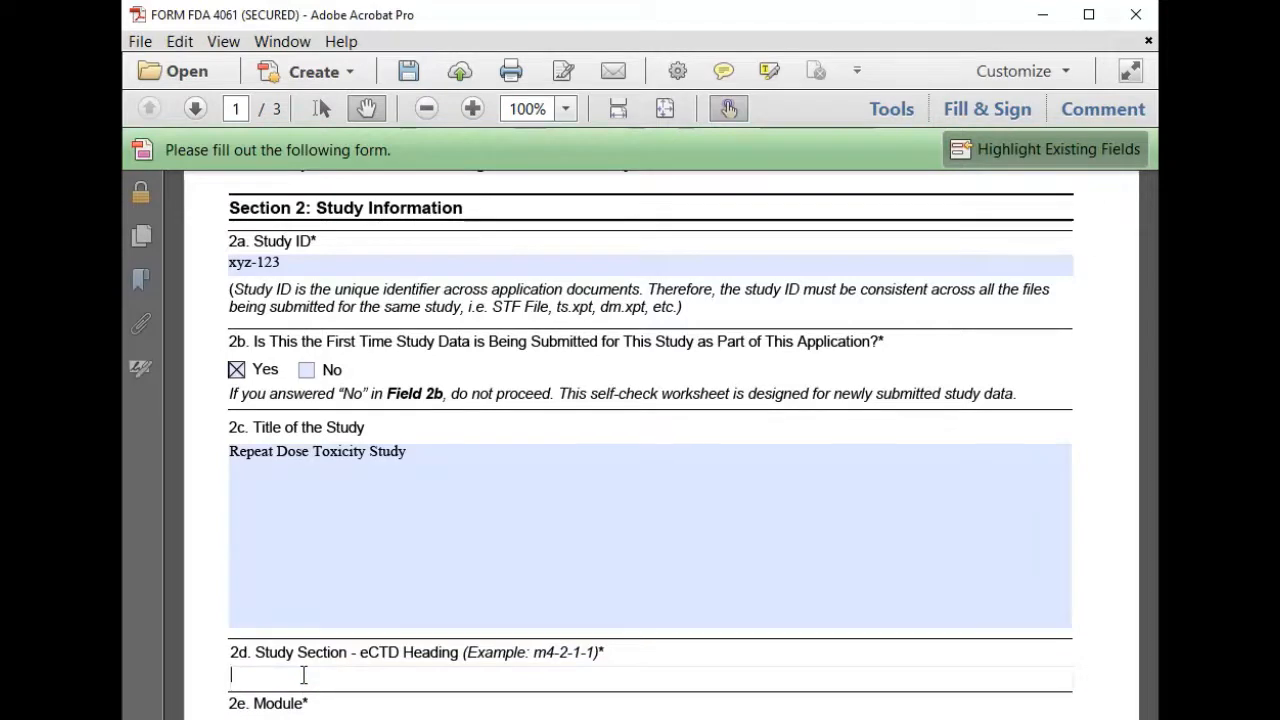
- Enter eCTD heading 4-2-3-2 in field 2d
type("4")
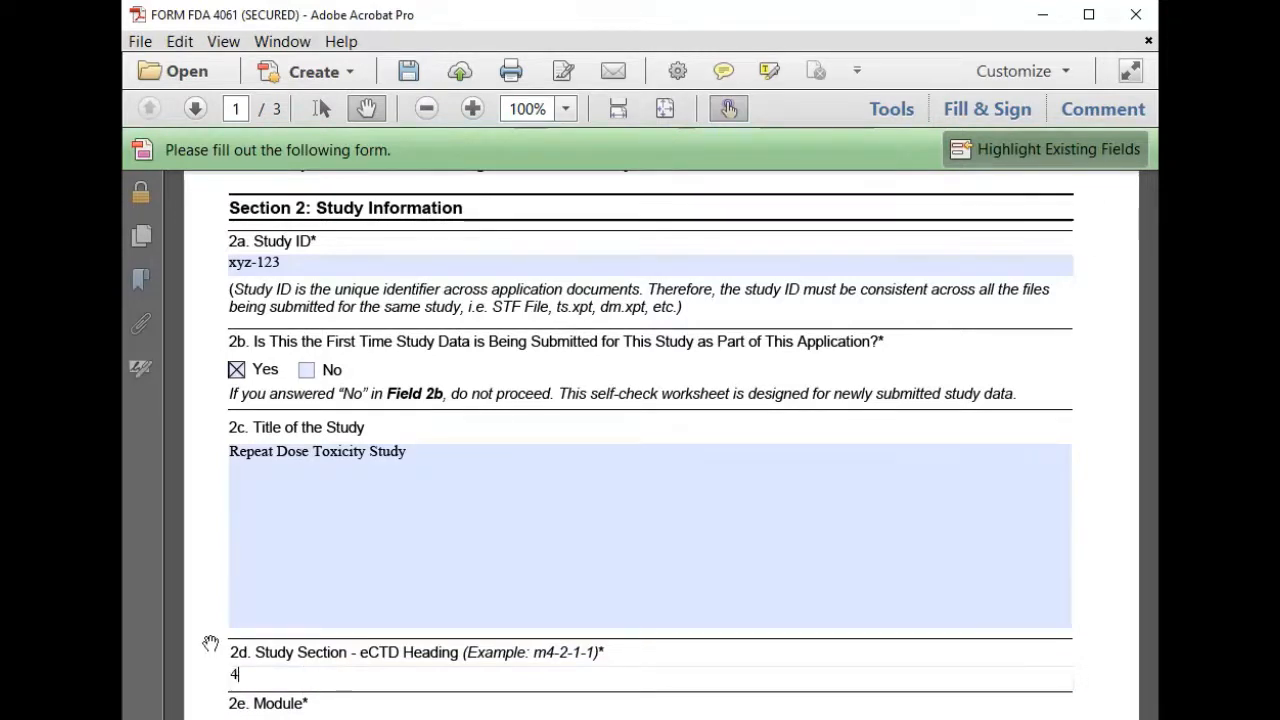
type("-2-3-")
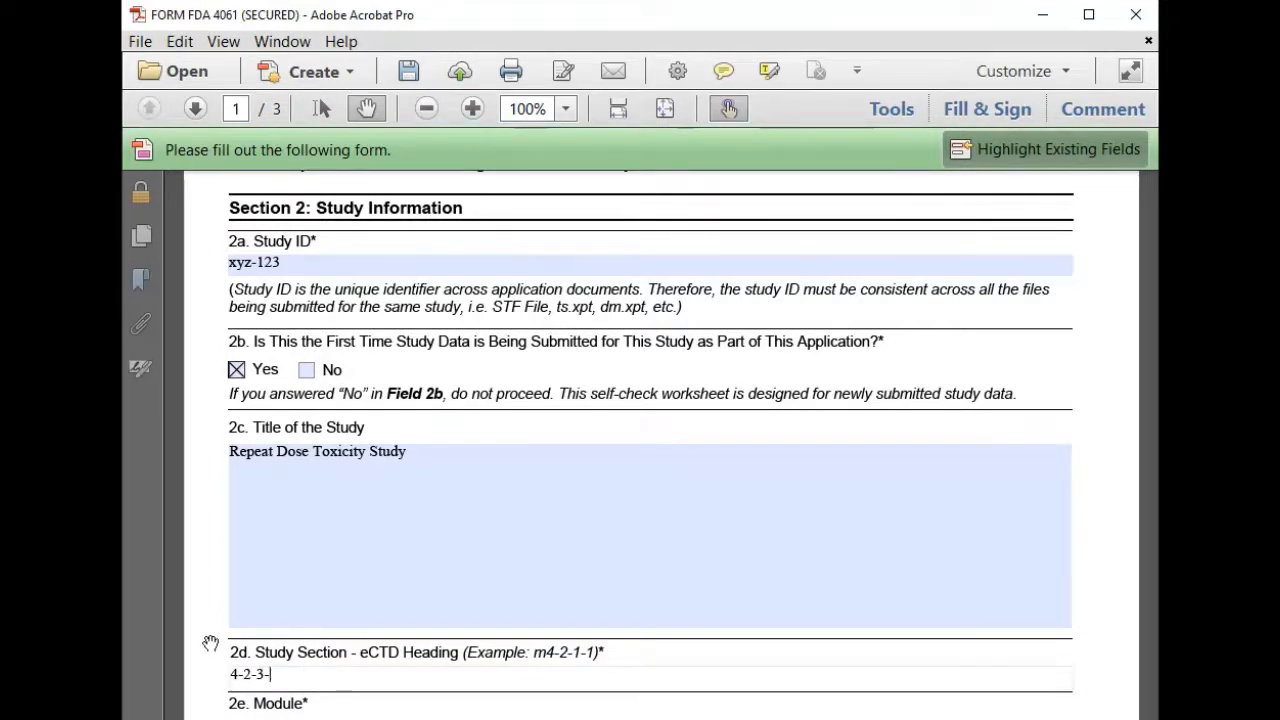
type("2")
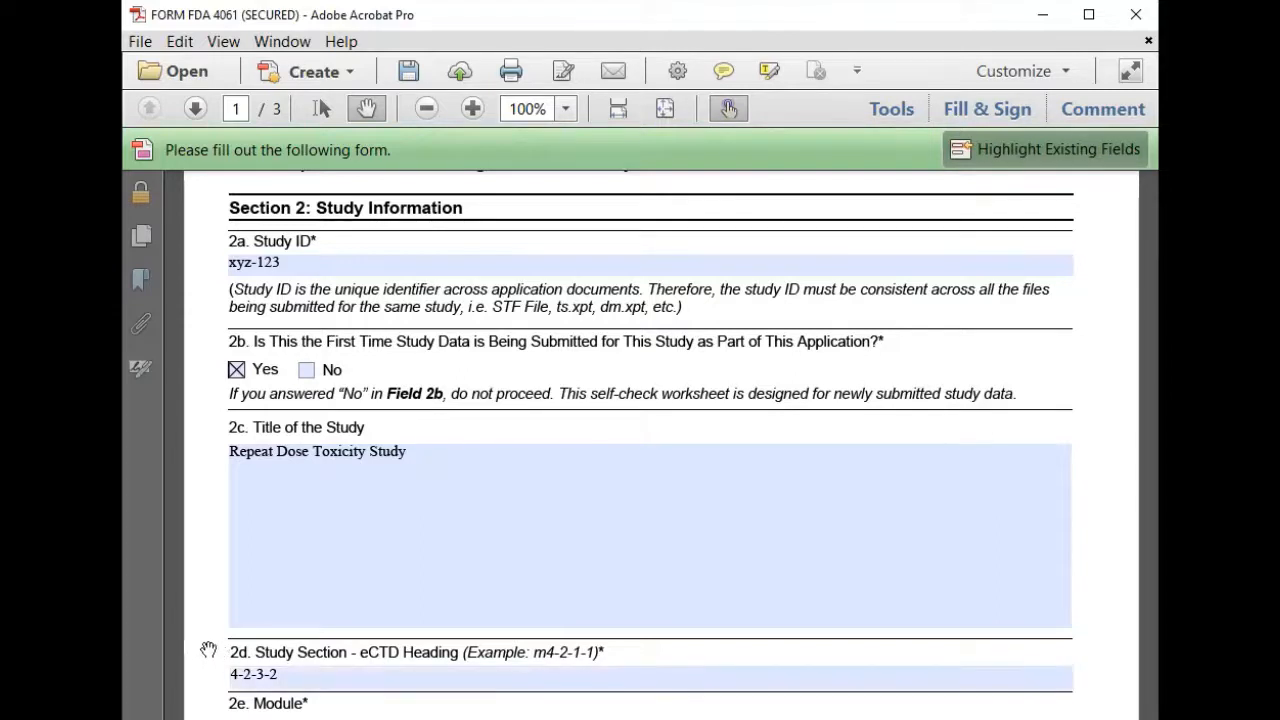
- Mark the module as Nonclinical (m4) and Tabulation as the dataset type in 2f
scroll("down", 3)
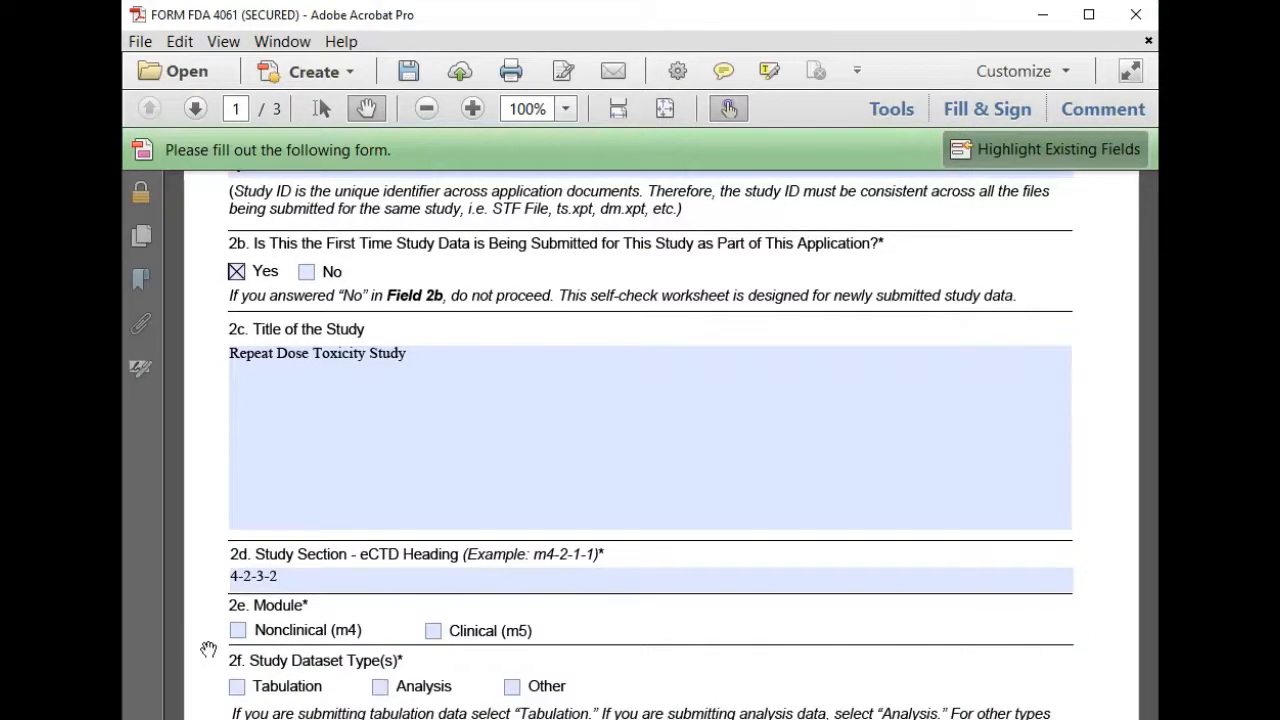
scroll("down", 3)
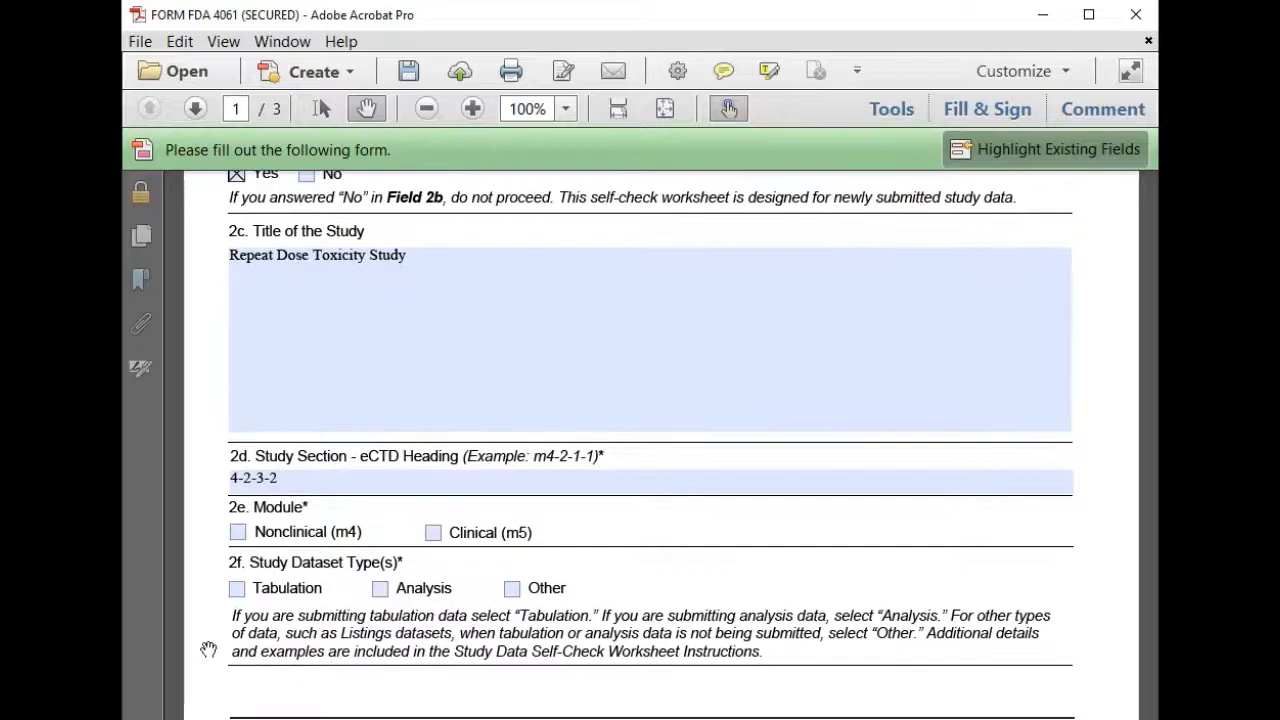
left_click(238, 532)
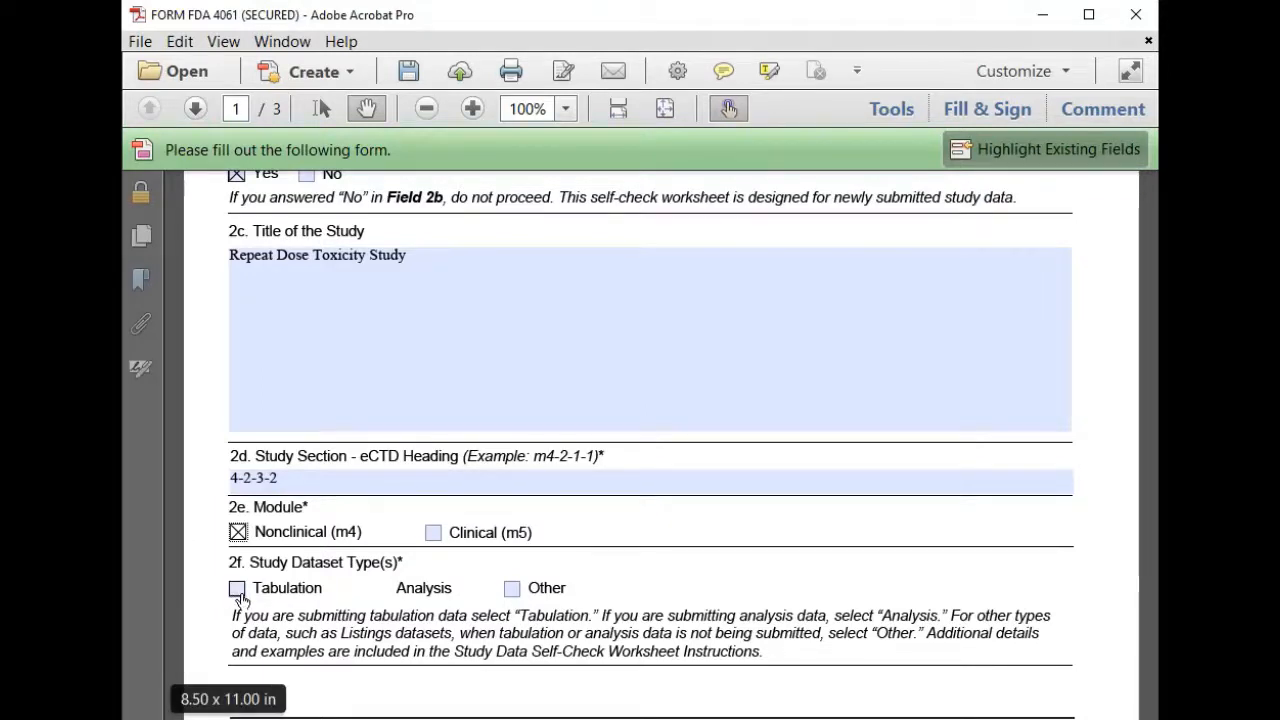
left_click(238, 588)
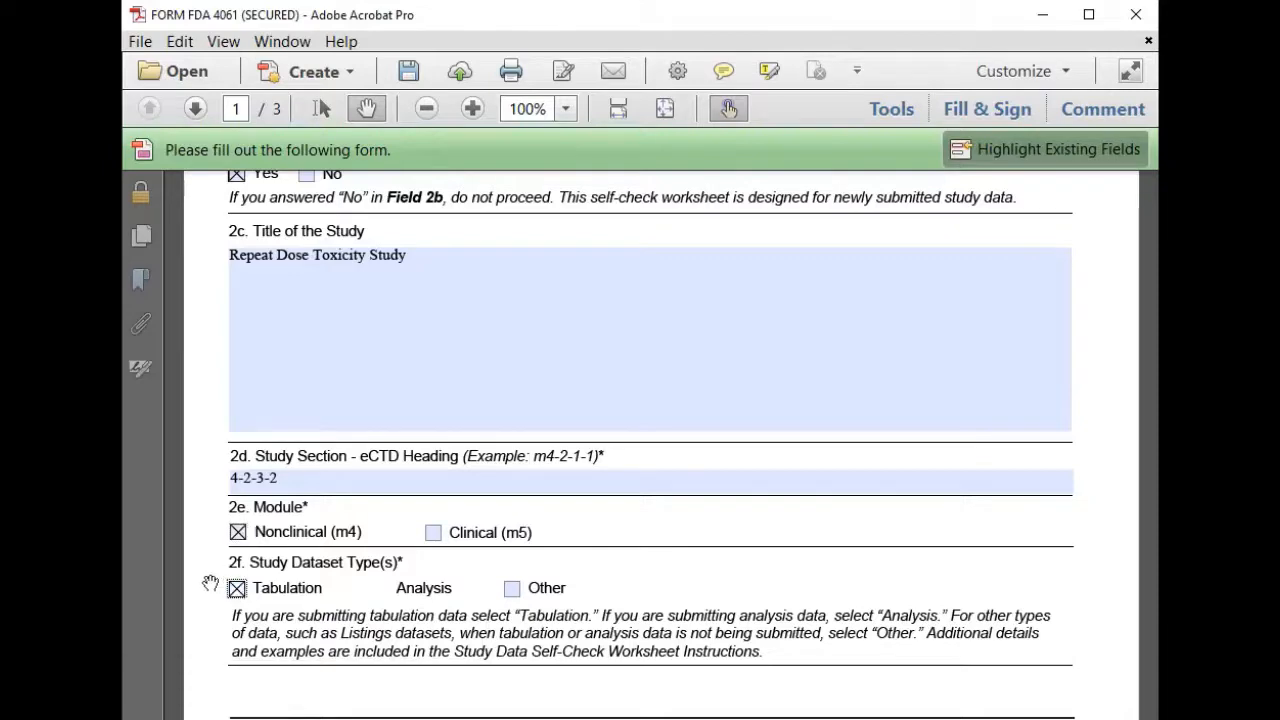
scroll("down", 3)
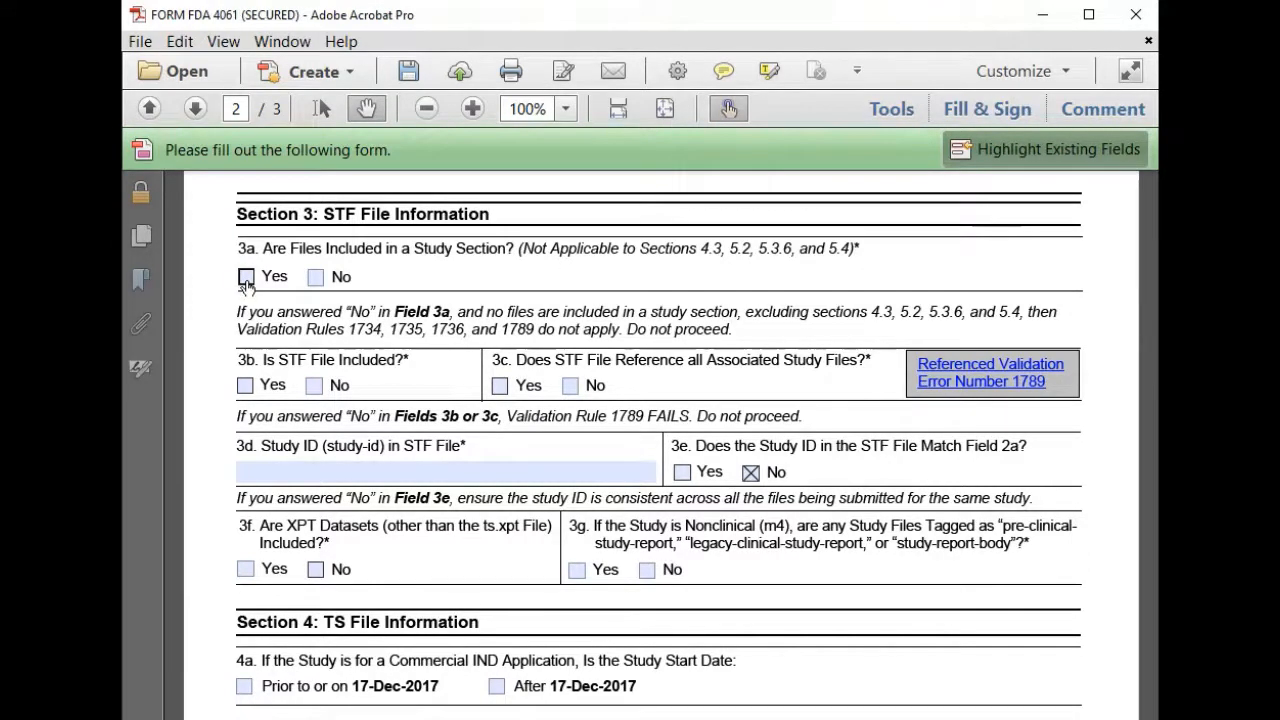
- Answer Yes to STF questions 3a, 3b and 3c and enter study ID xyz-123 in 3d
left_click(246, 276)
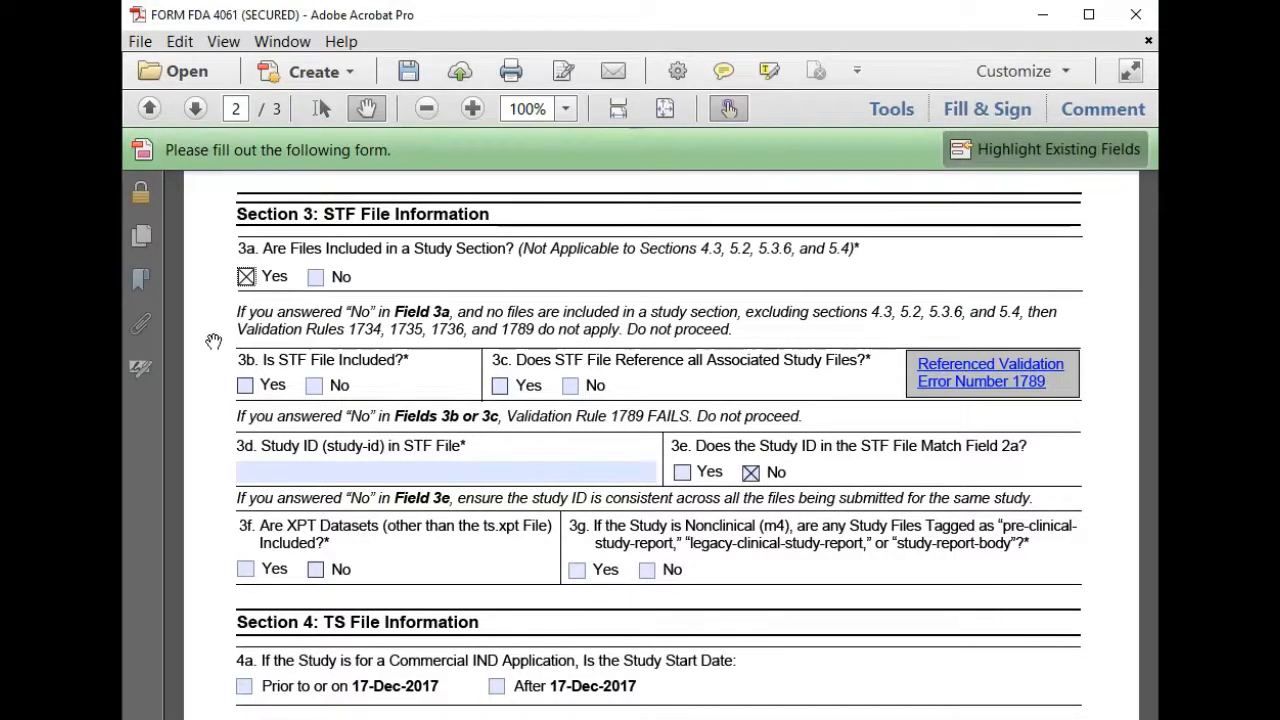
mouse_move(218, 384)
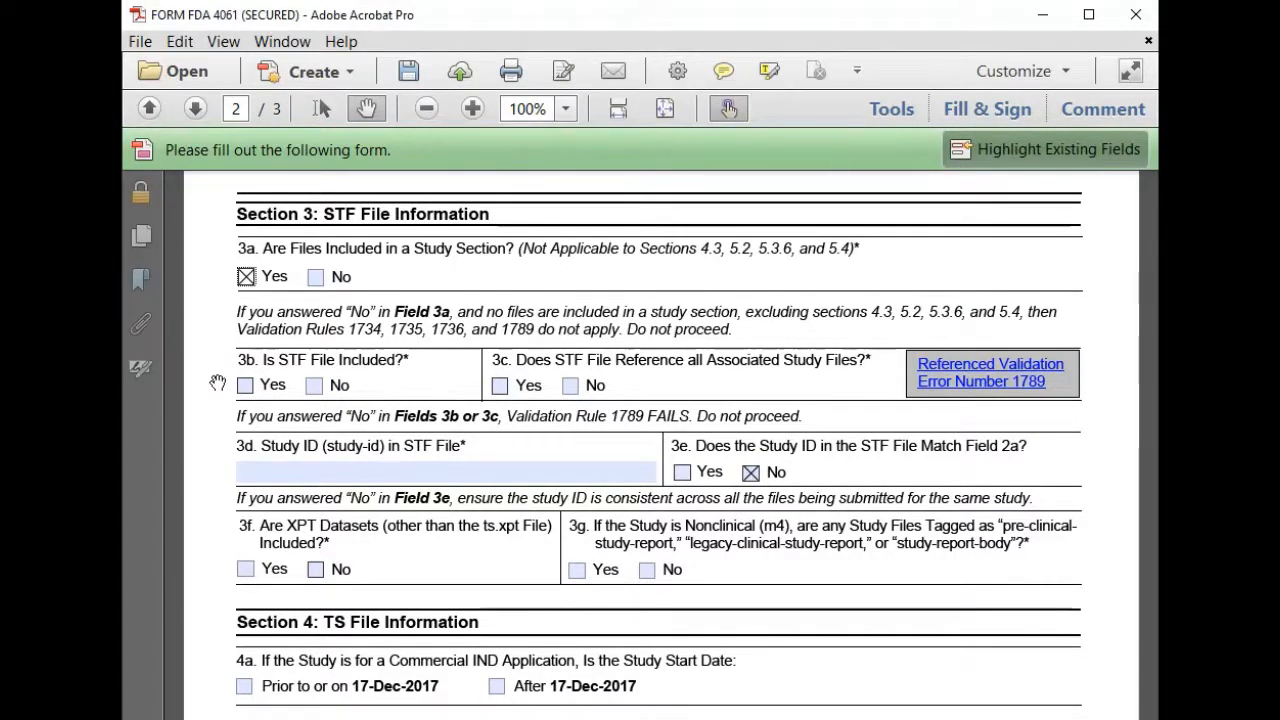
left_click(246, 384)
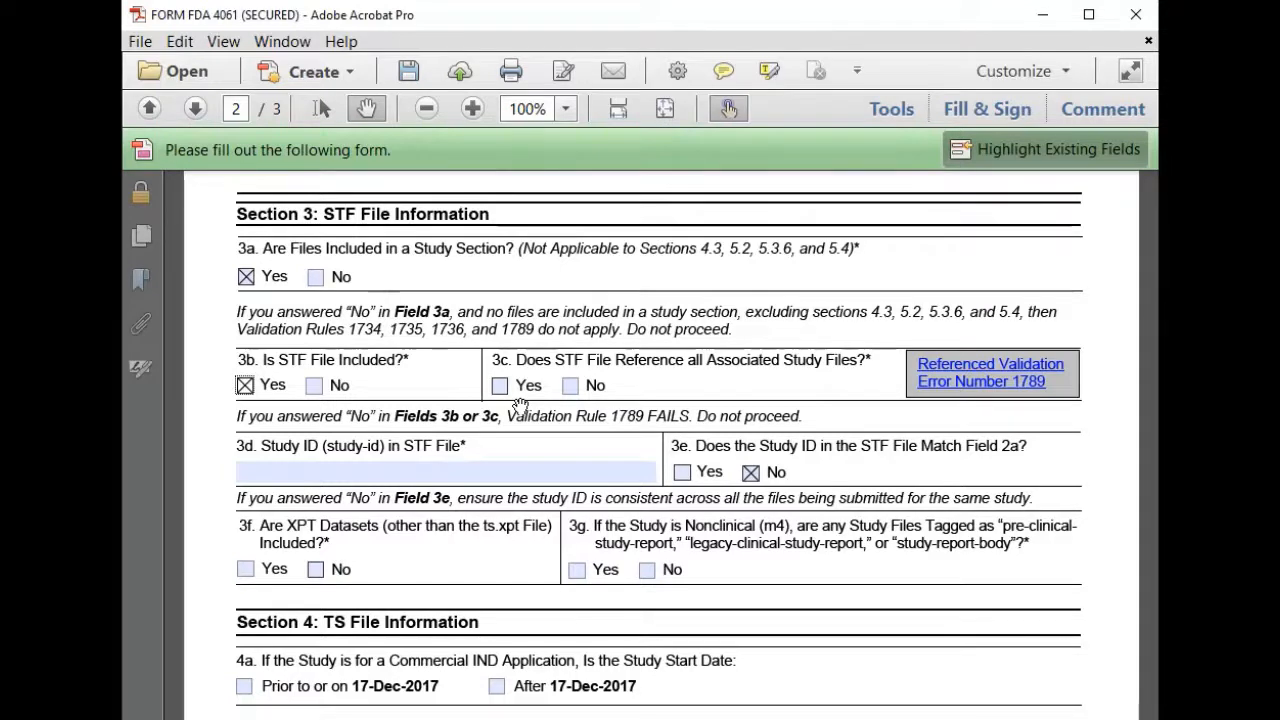
left_click(500, 384)
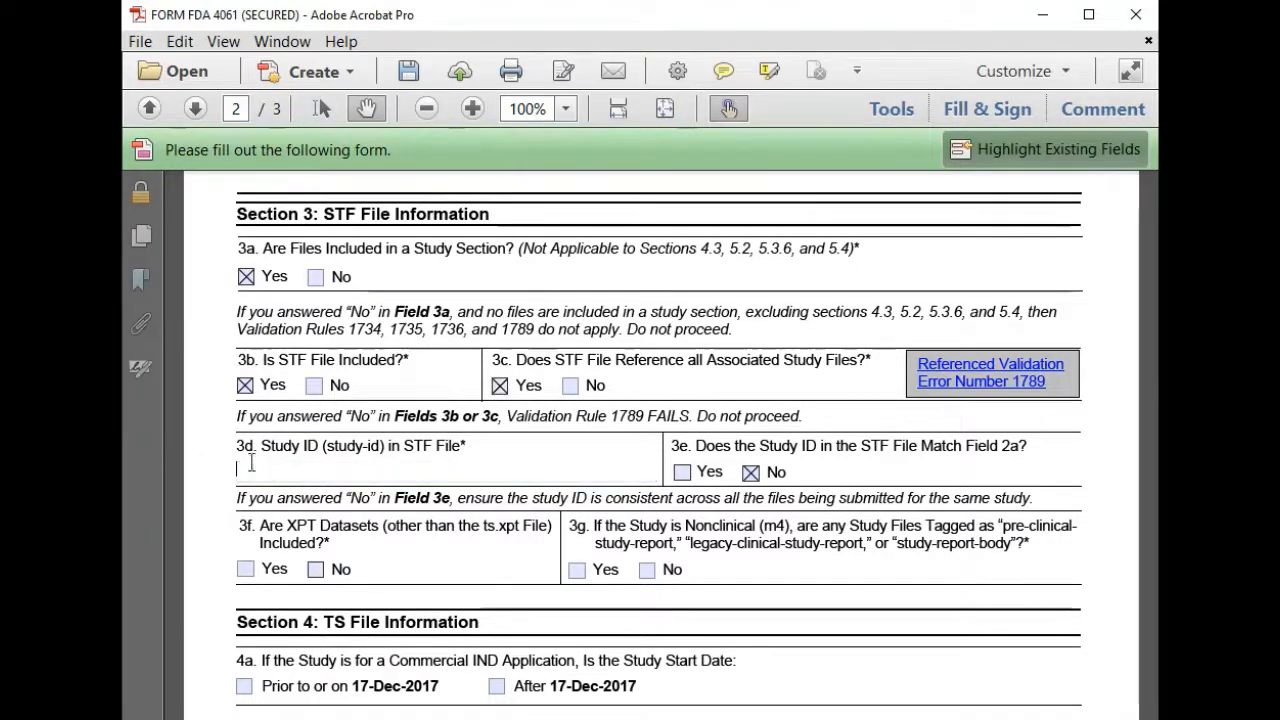
mouse_move(188, 464)
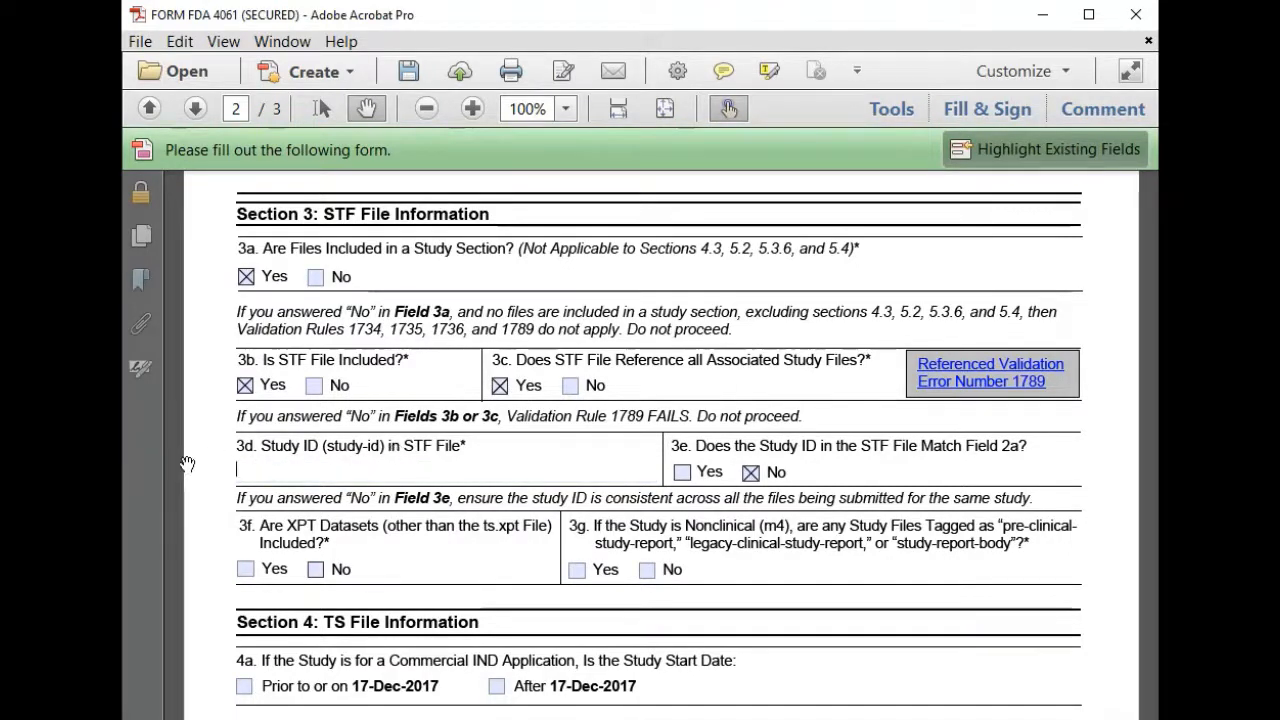
type("xyz-123")
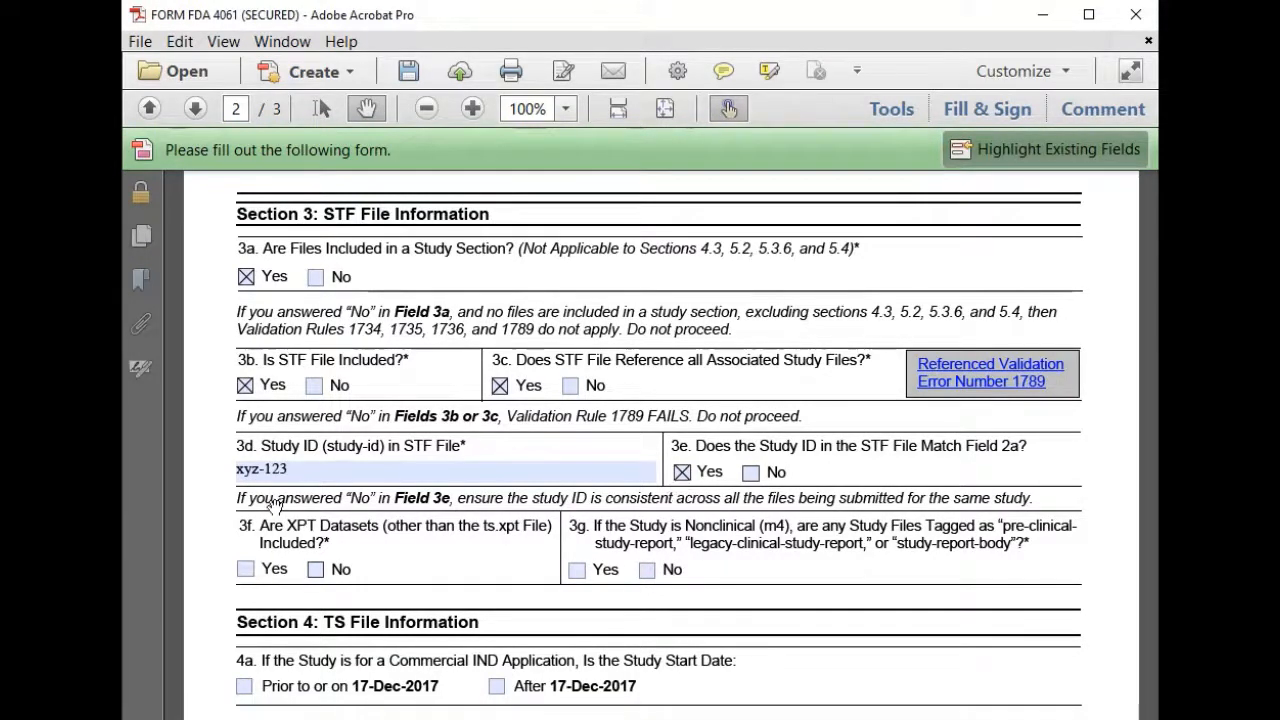
mouse_move(196, 558)
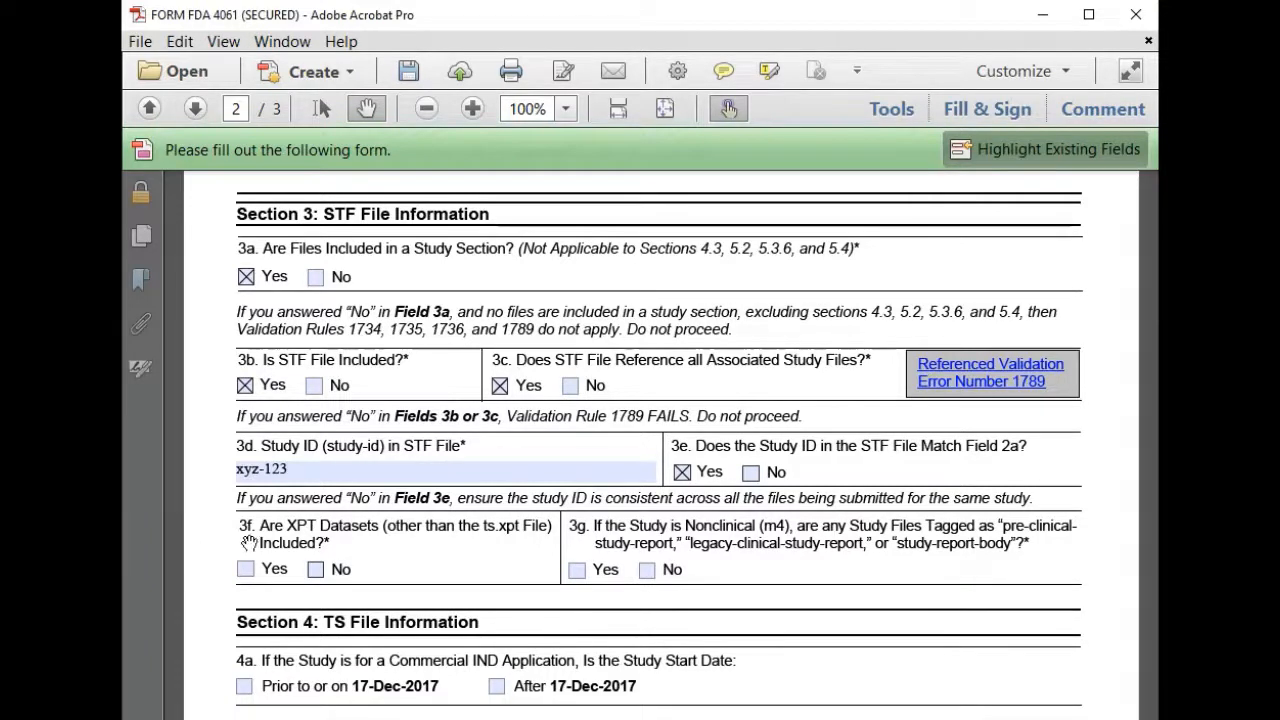
mouse_move(356, 536)
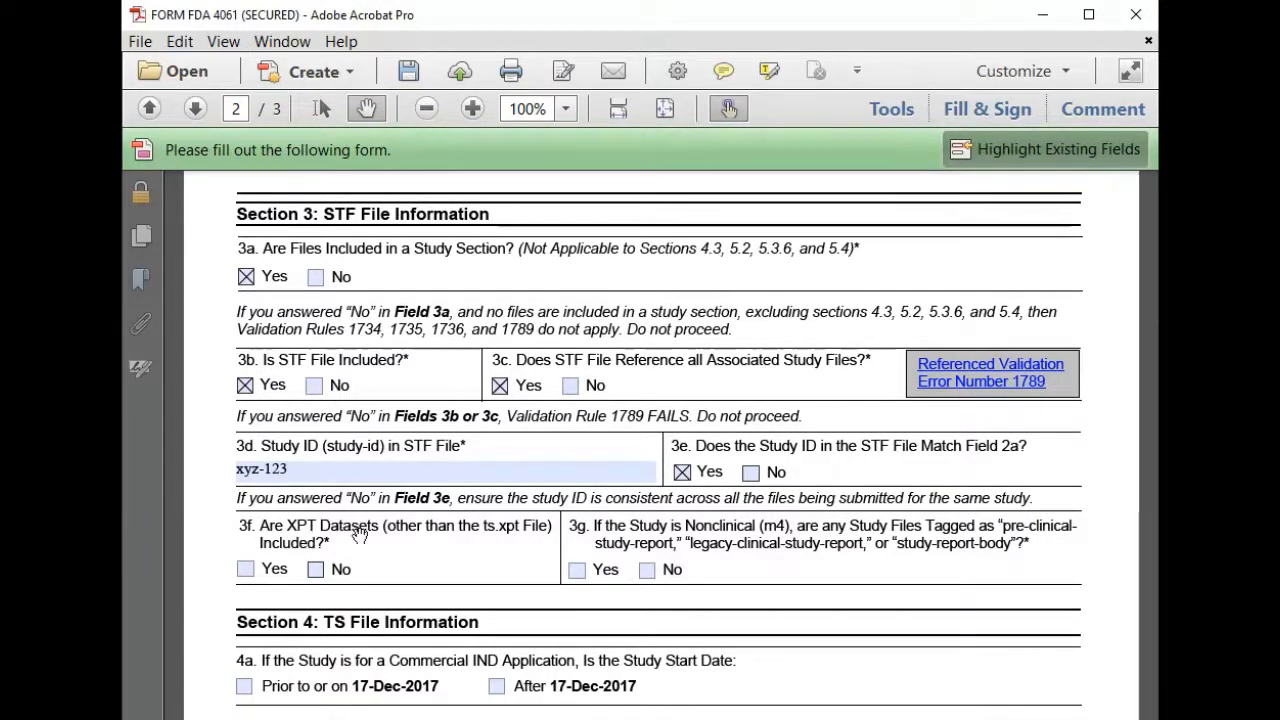
mouse_move(384, 546)
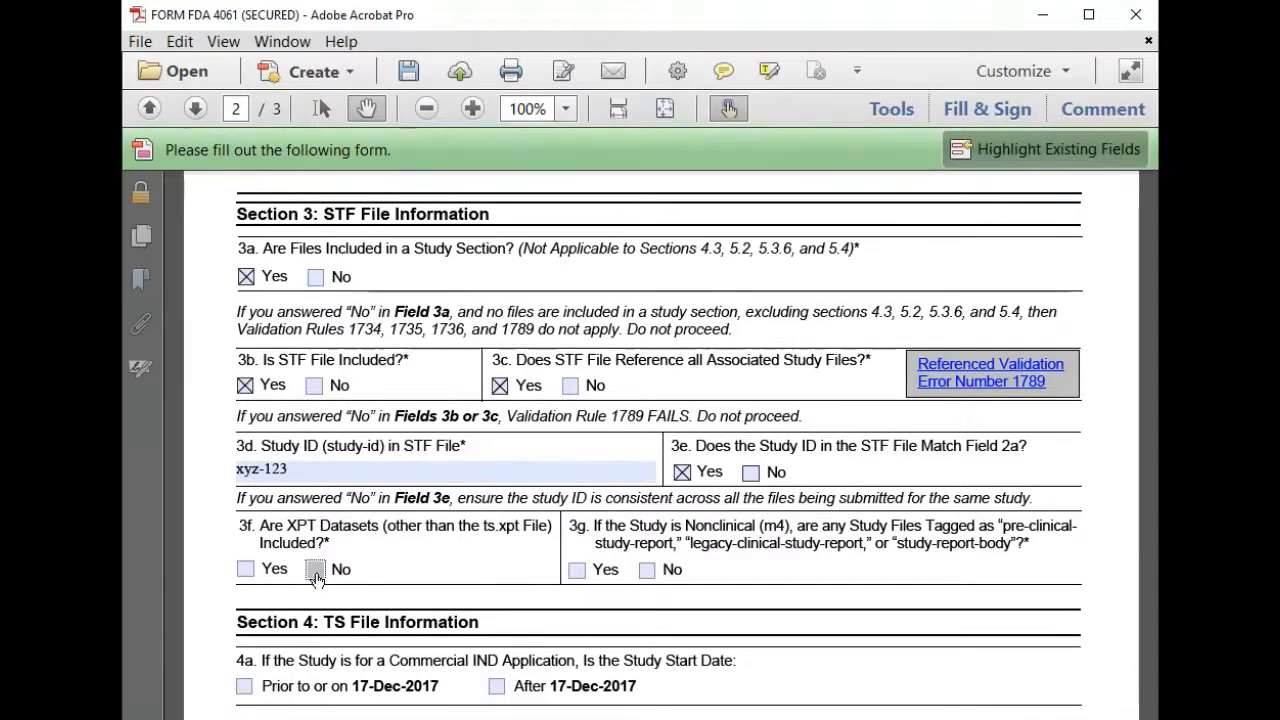
- Answer No for XPT datasets in 3f and Yes for study report tagging in 3g
left_click(316, 568)
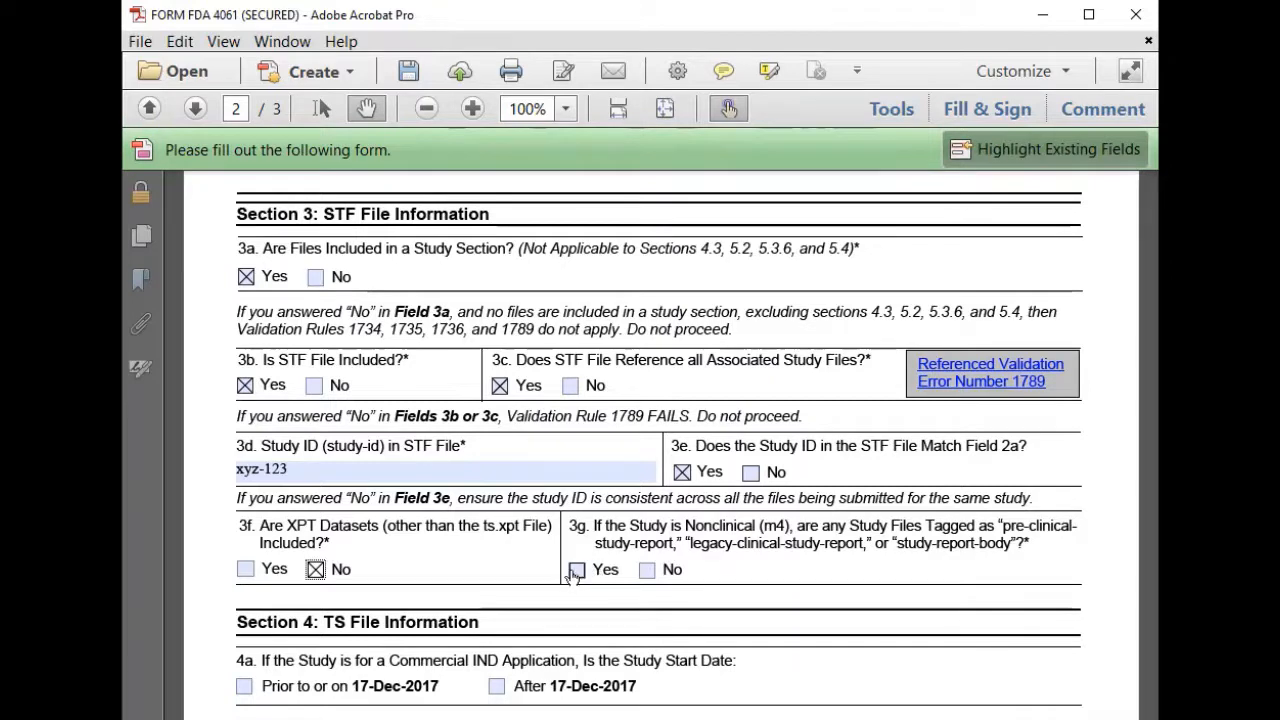
left_click(576, 568)
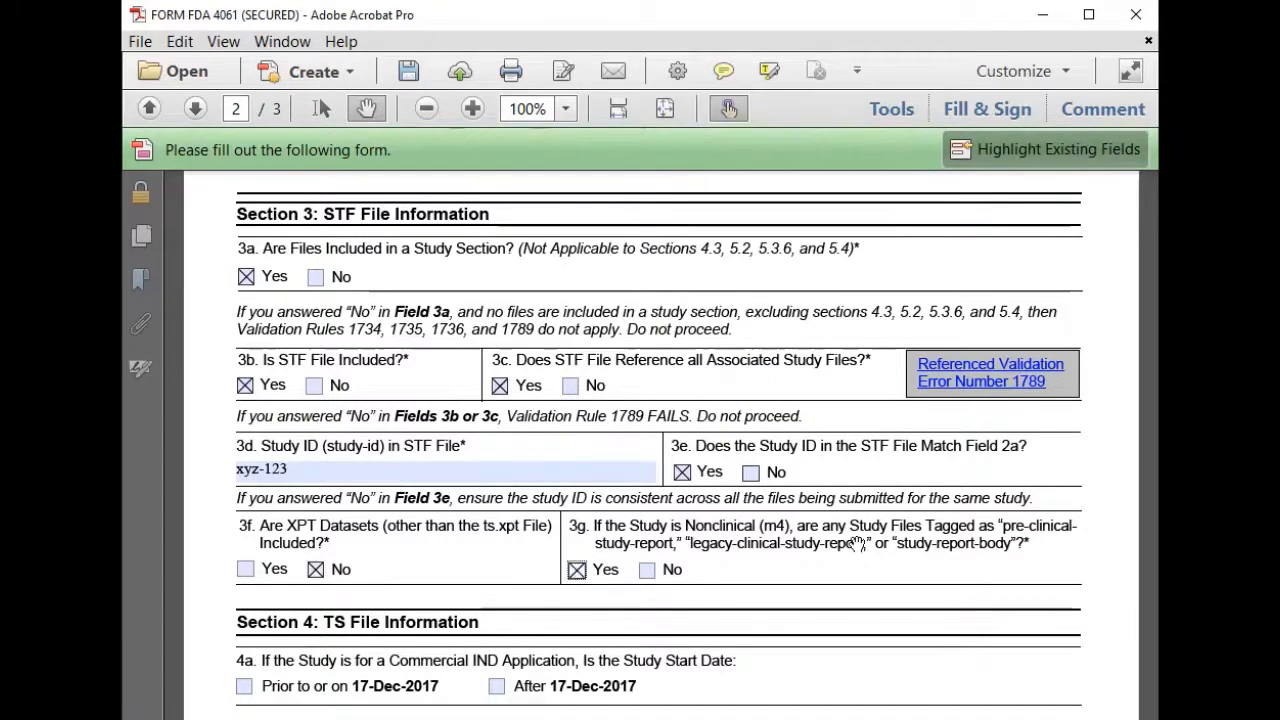
mouse_move(800, 536)
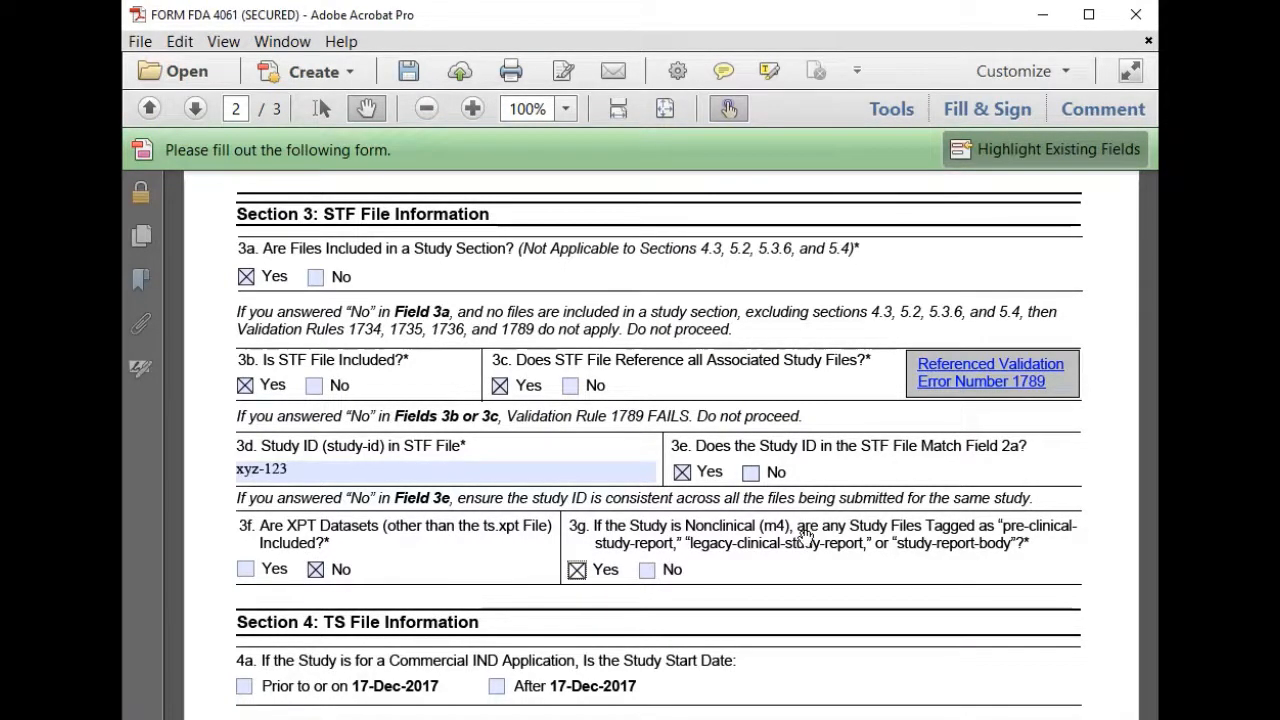
scroll("down", 3)
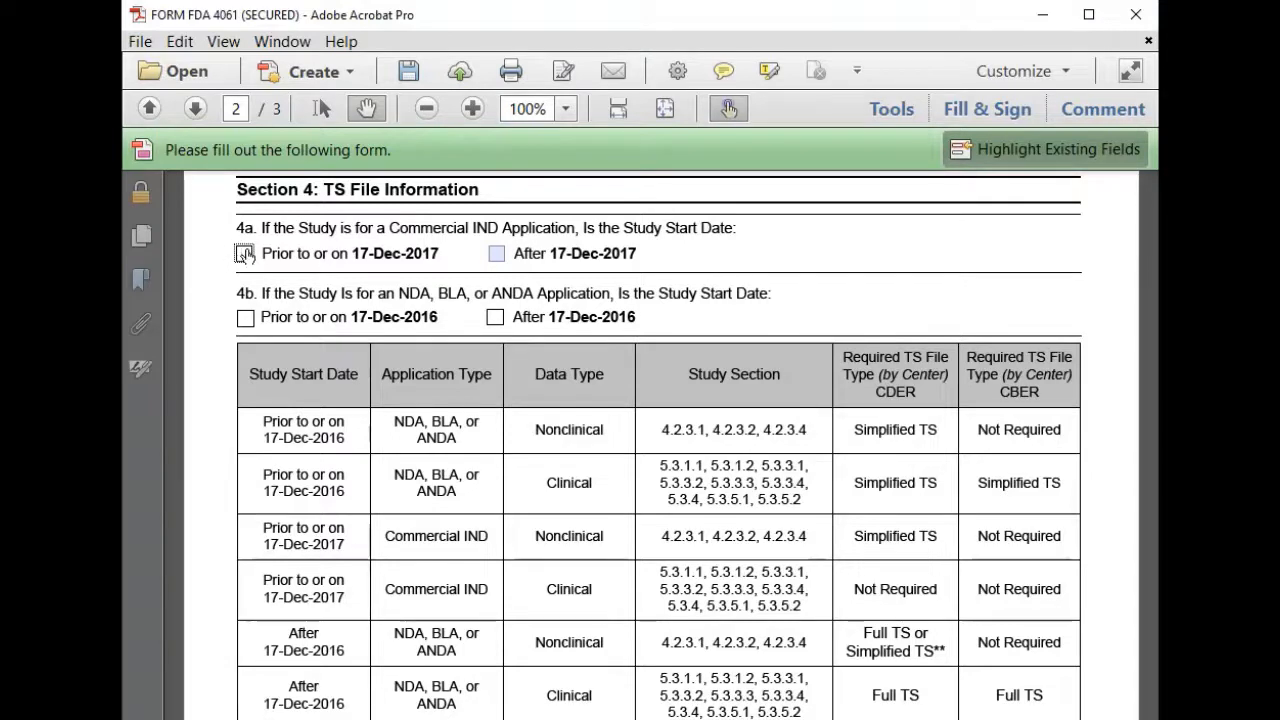
- Mark the 4a IND study start date as prior to or on 17-Dec-2017
left_click(244, 252)
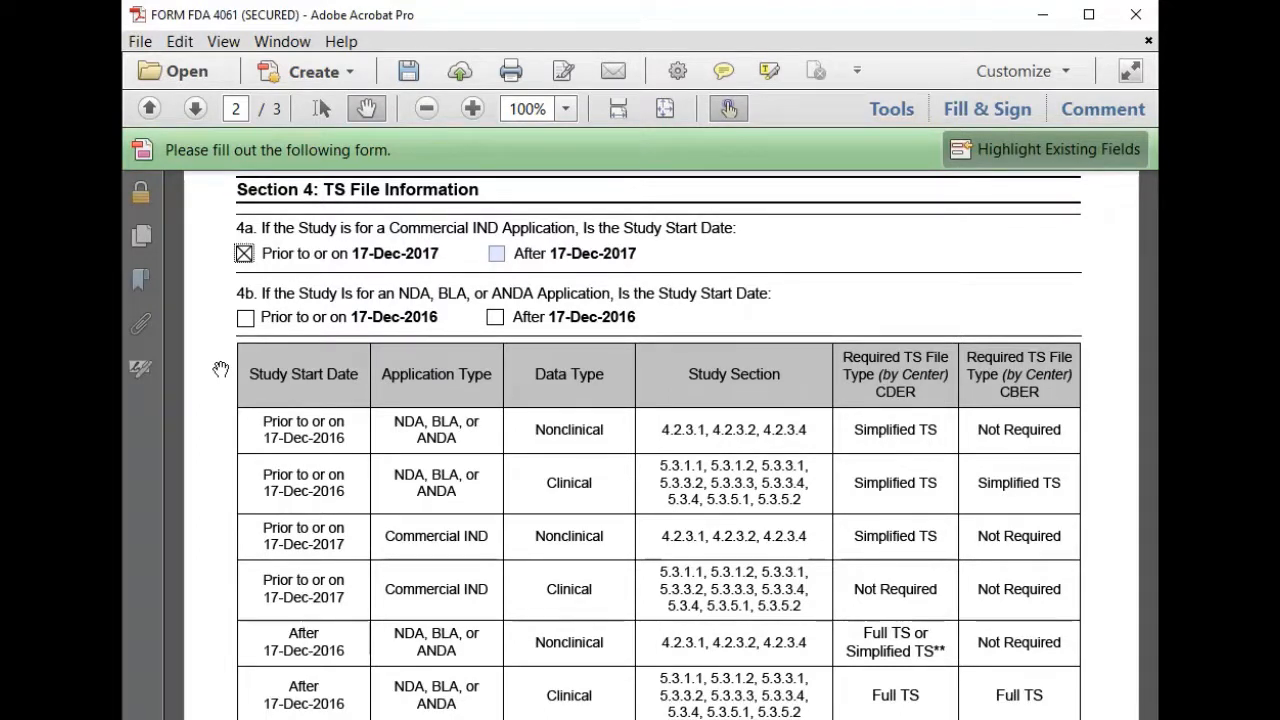
mouse_move(308, 436)
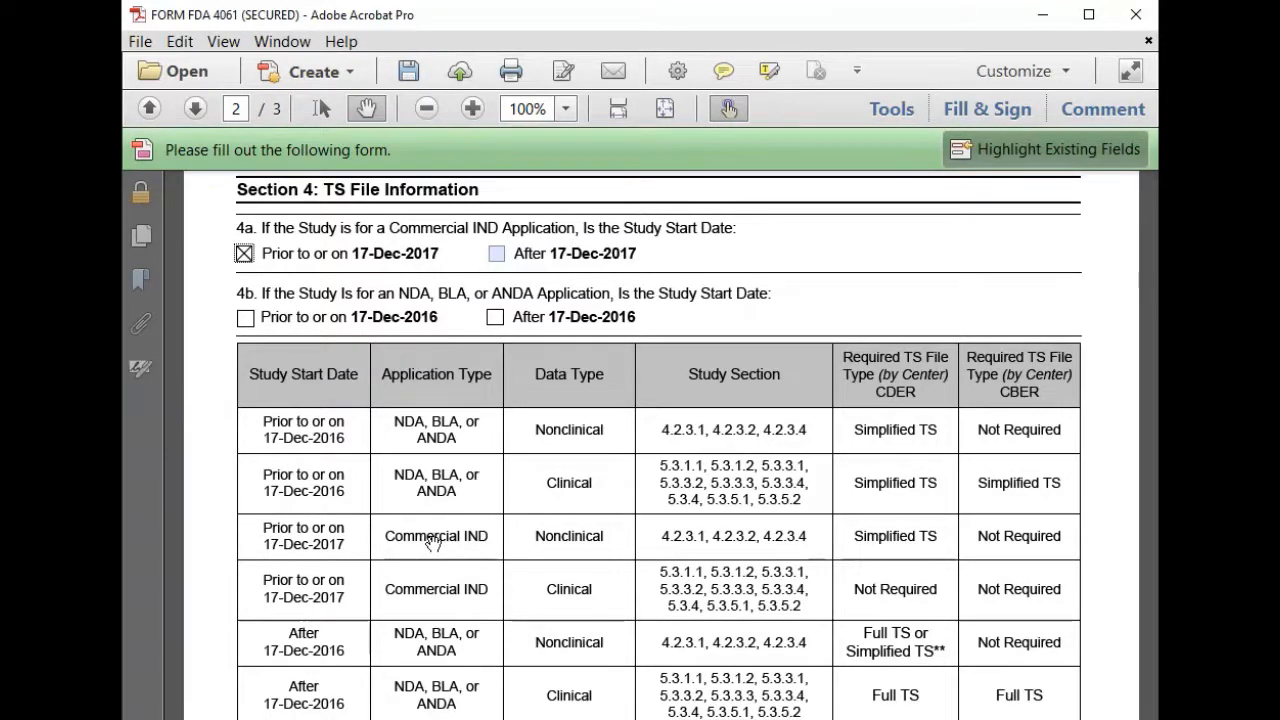
mouse_move(292, 550)
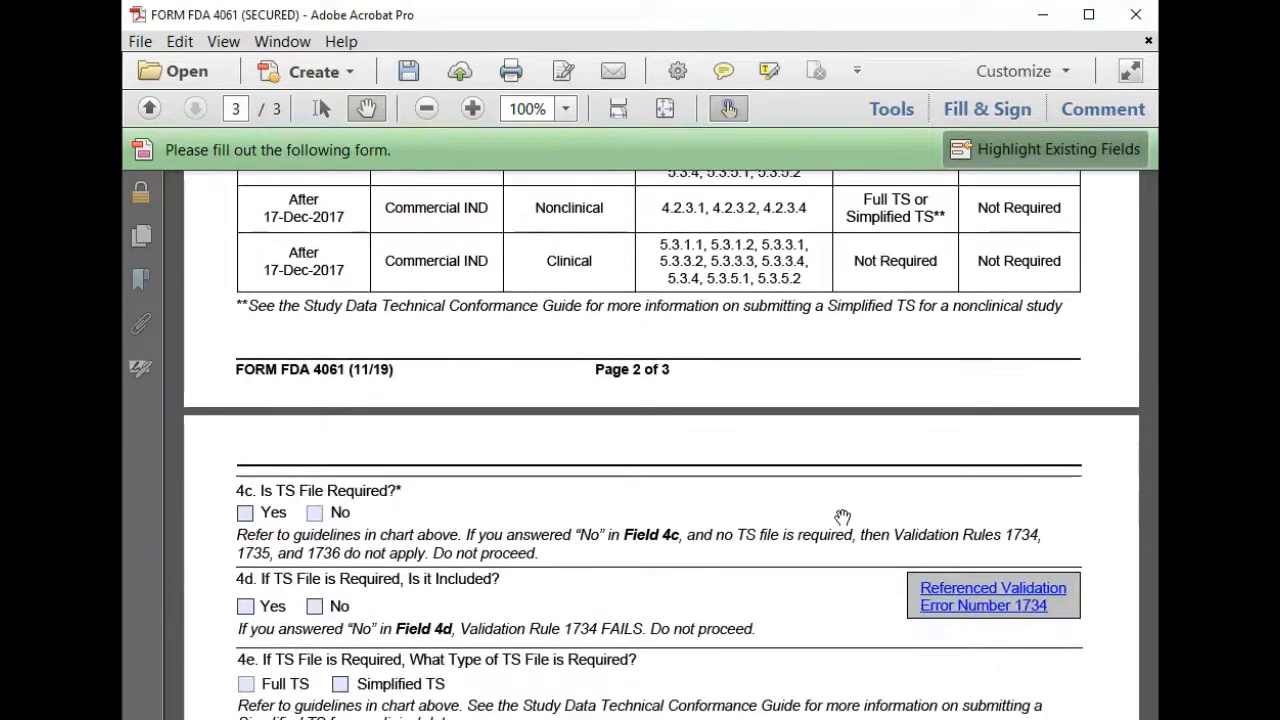
- Mark 4c TS file required as Yes and 4d TS file included as No
left_click(244, 512)
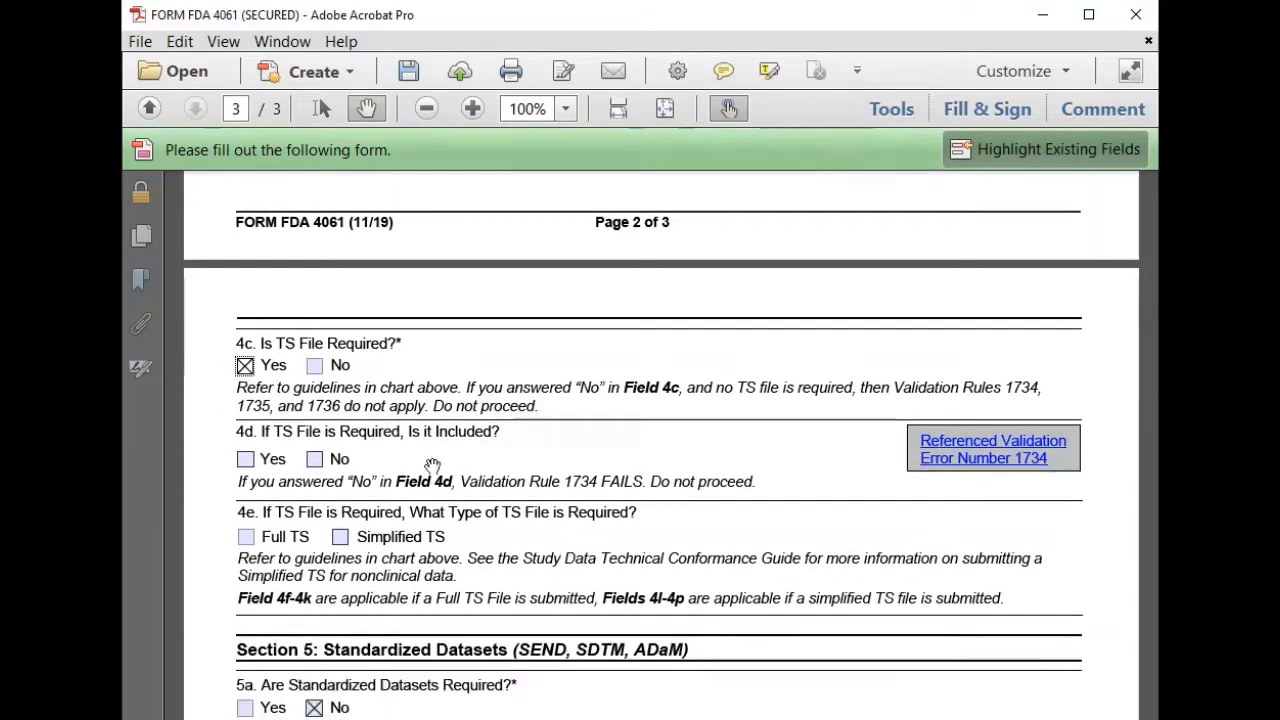
mouse_move(352, 440)
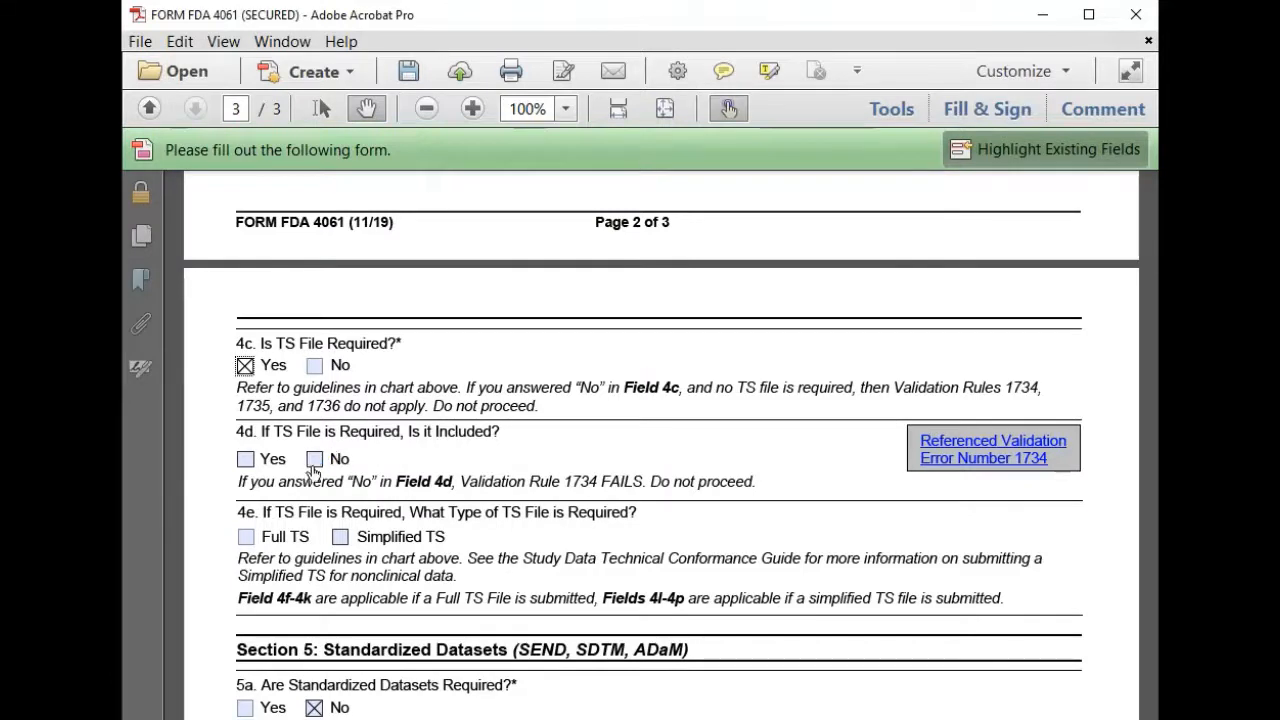
left_click(314, 458)
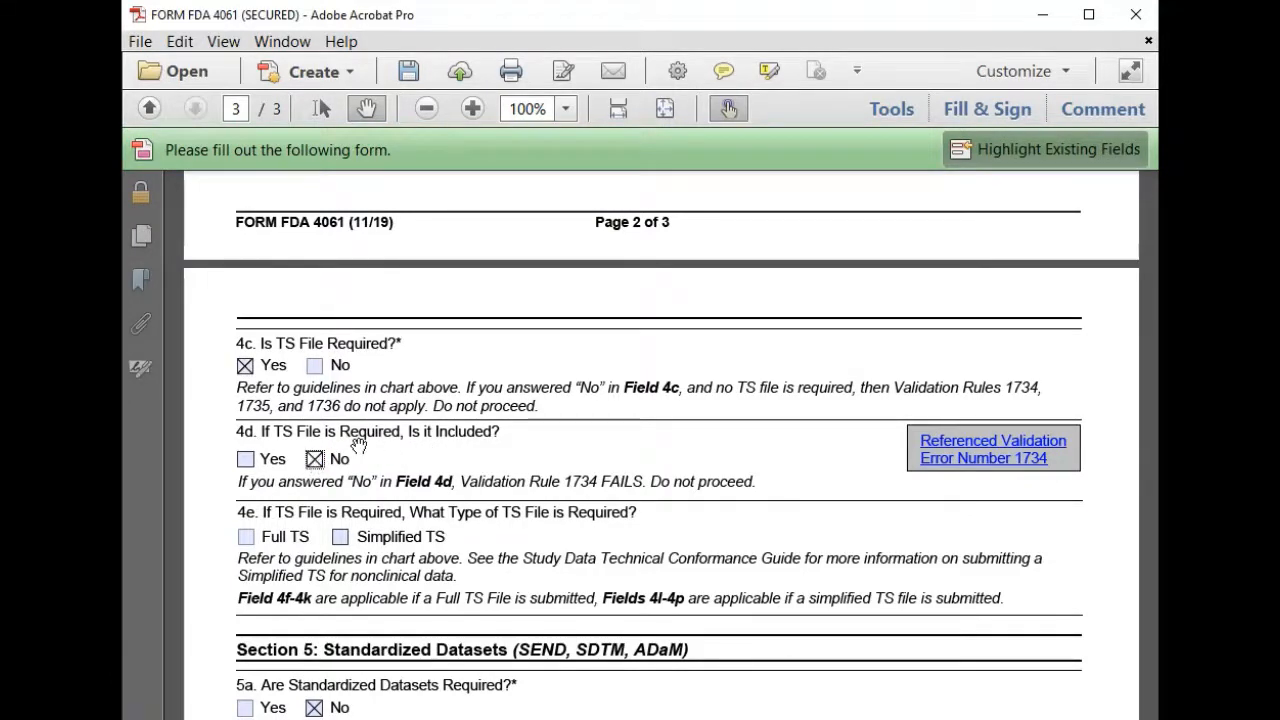